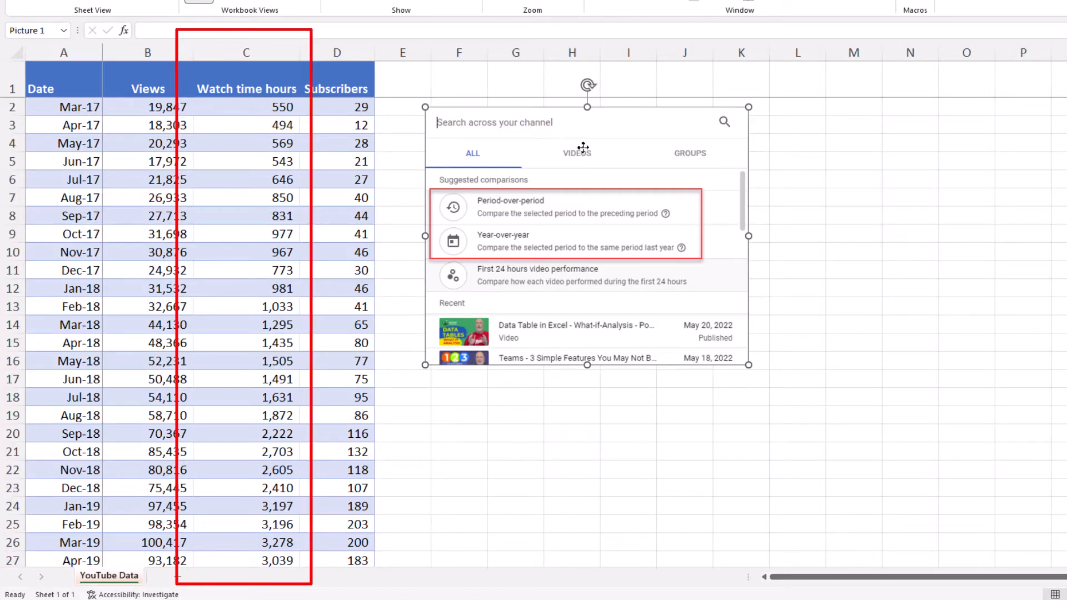
{"action": "mouse_move", "coordinate": [252, 104]}
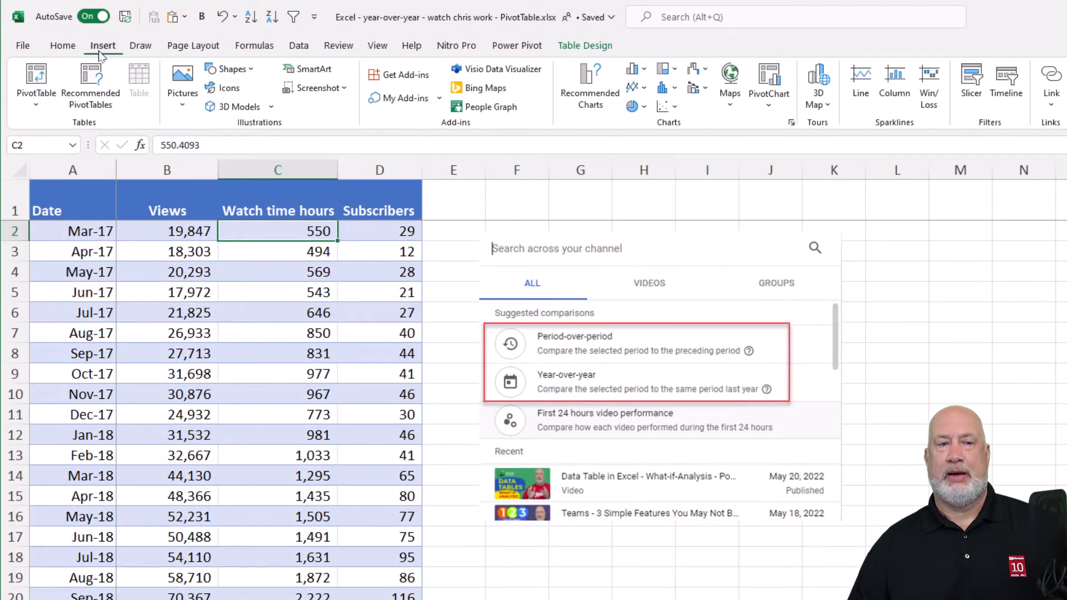
- Insert a PivotTable from the youtubedata table onto a new worksheet
{"action": "left_click", "coordinate": [36, 81]}
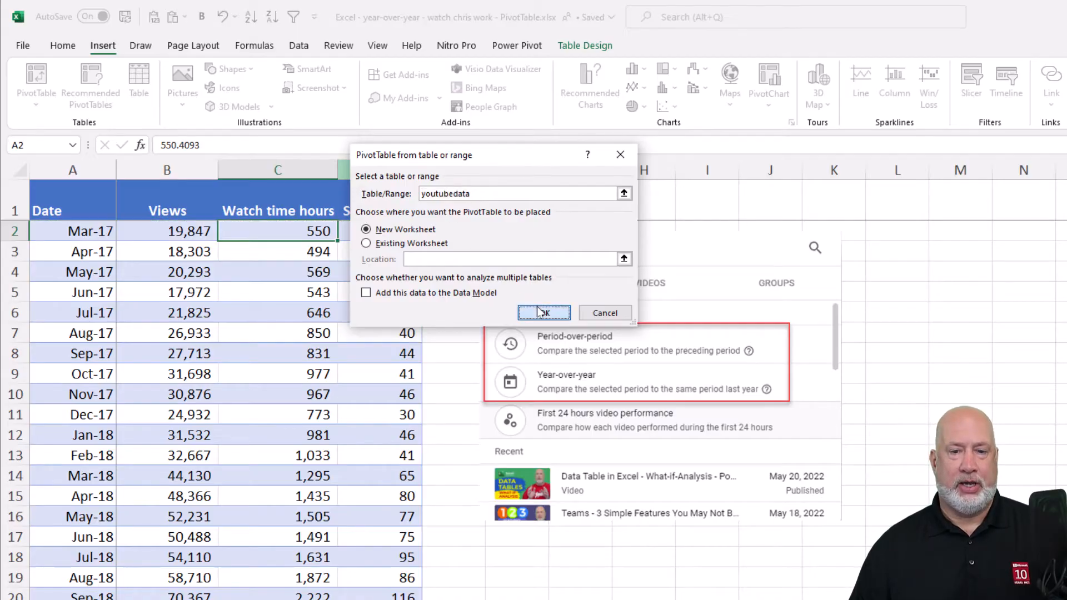
{"action": "left_click", "coordinate": [543, 313]}
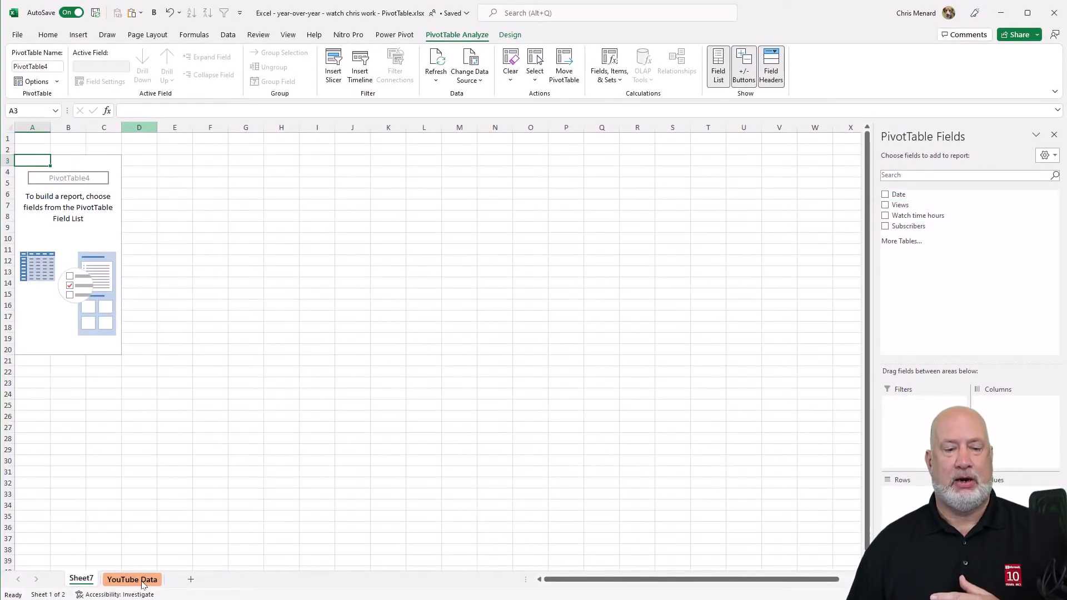
{"action": "left_click", "coordinate": [131, 579]}
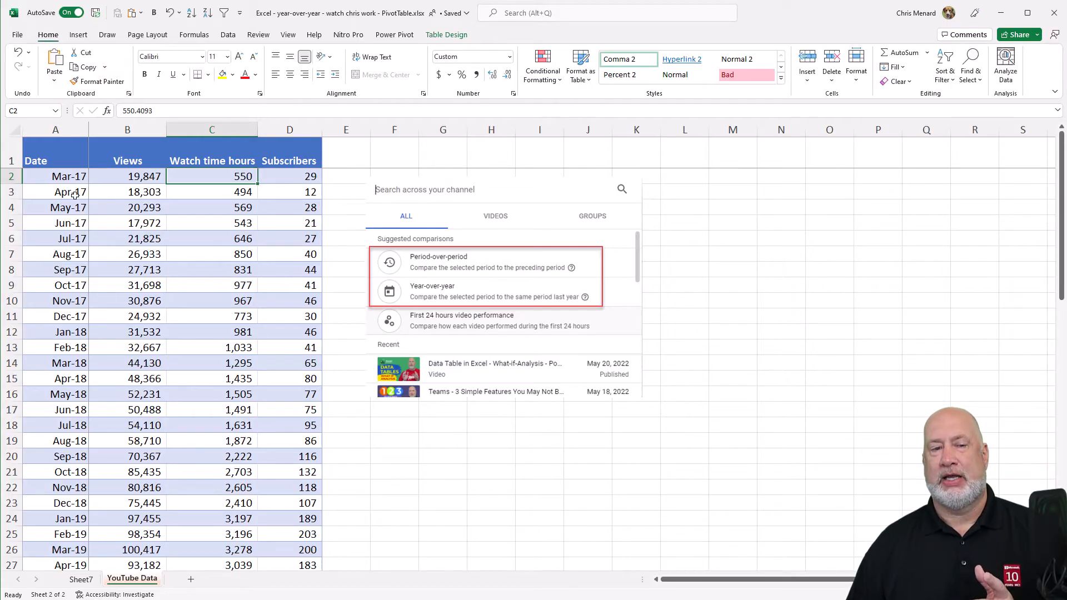
{"action": "left_click", "coordinate": [56, 177]}
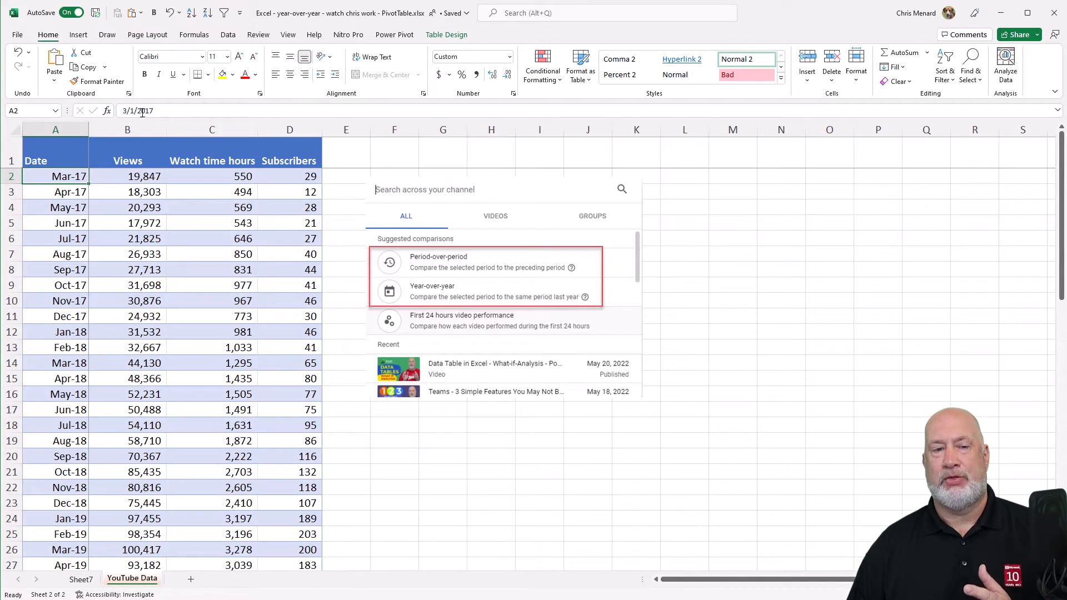
{"action": "left_click", "coordinate": [56, 207]}
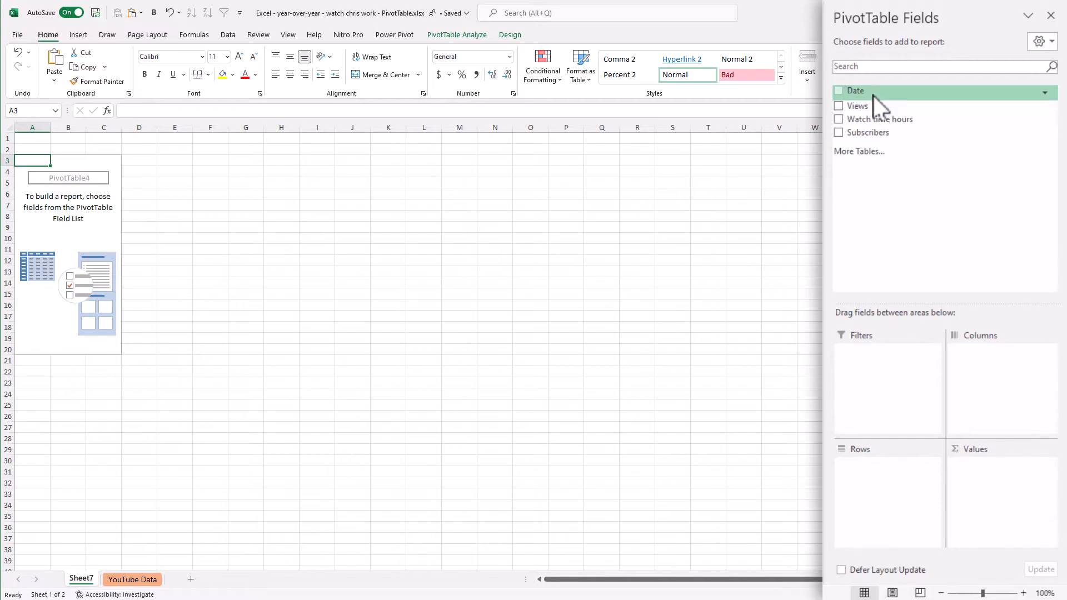
- Add Date to the rows and expand every year into its quarters via Expand Entire Field
{"action": "left_click", "coordinate": [839, 90]}
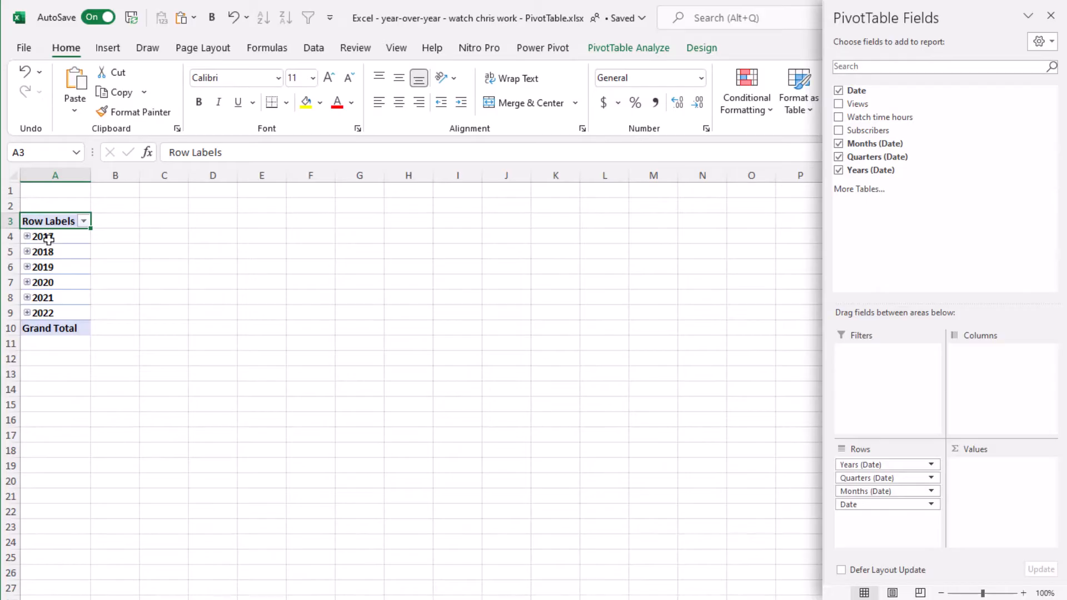
{"action": "right_click", "coordinate": [41, 236]}
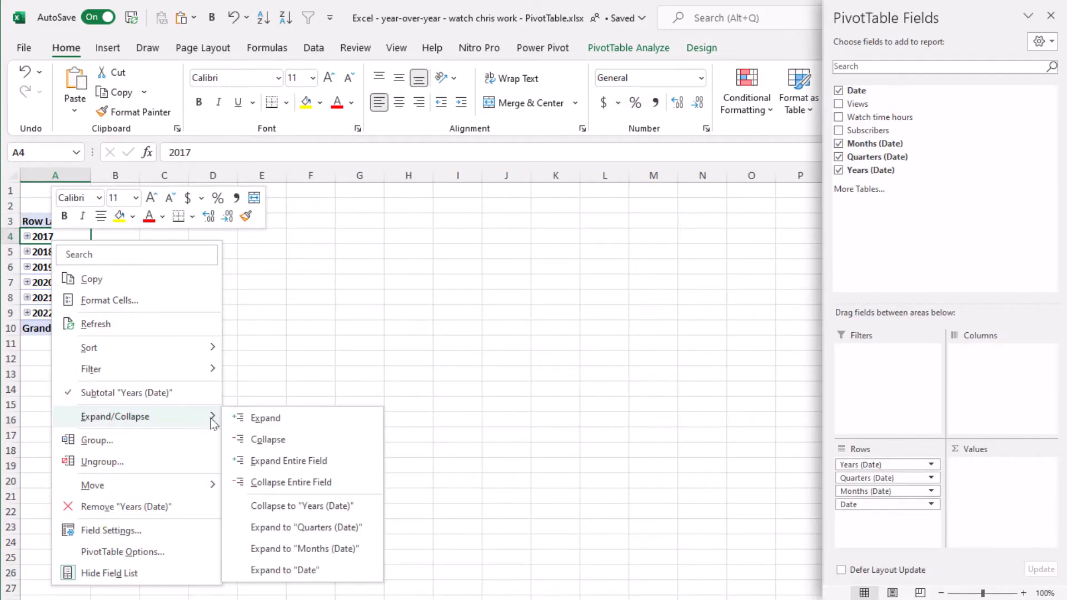
{"action": "mouse_move", "coordinate": [289, 460]}
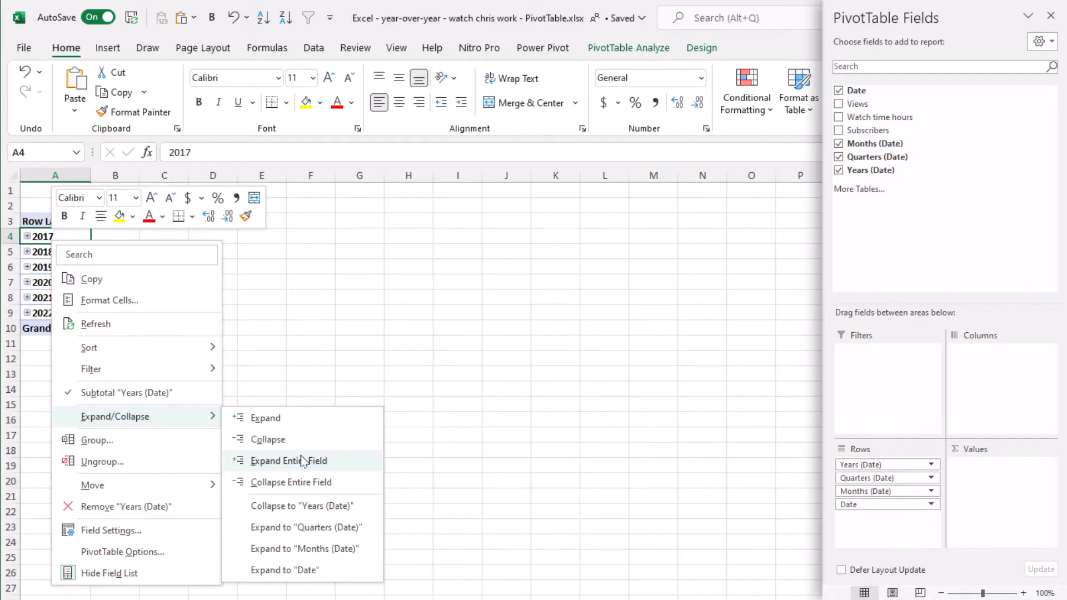
{"action": "left_click", "coordinate": [289, 460]}
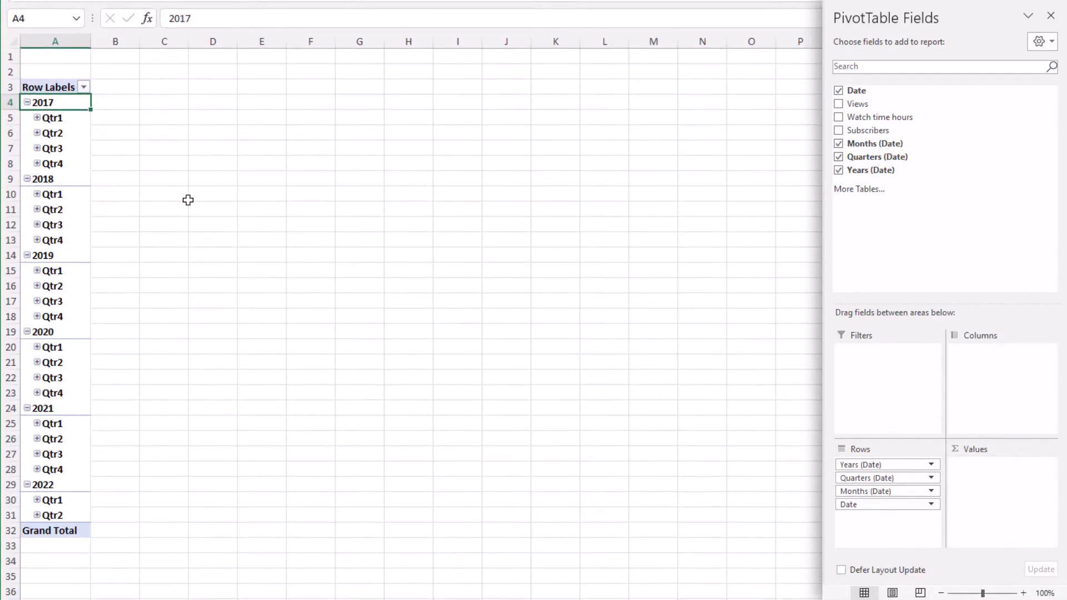
{"action": "right_click", "coordinate": [51, 103]}
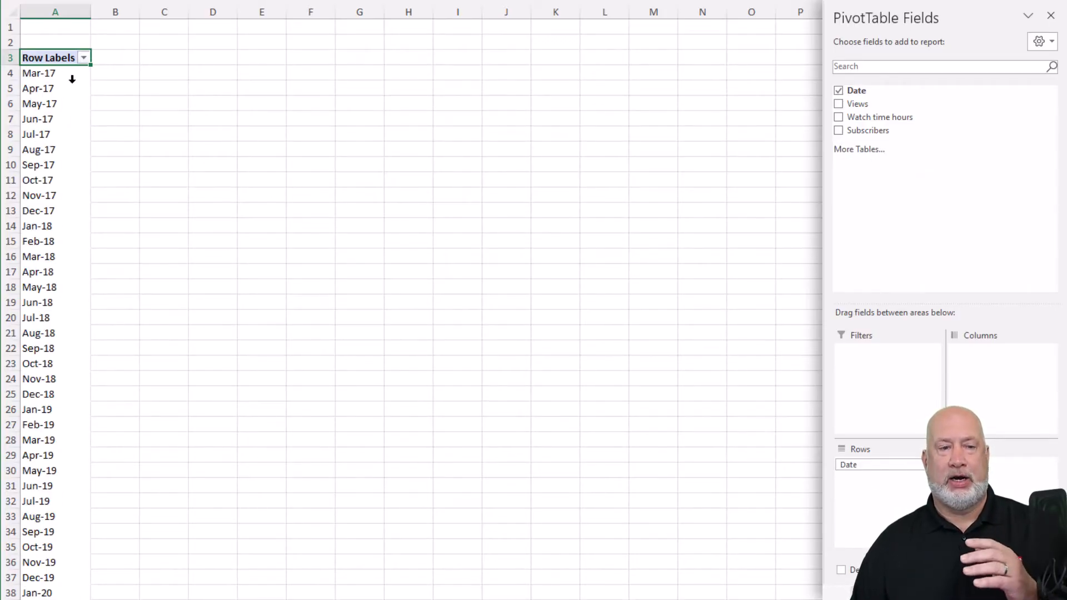
- Scroll through the ungrouped monthly date rows starting from Mar-17
{"action": "scroll", "scroll_direction": "down", "scroll_amount": 3}
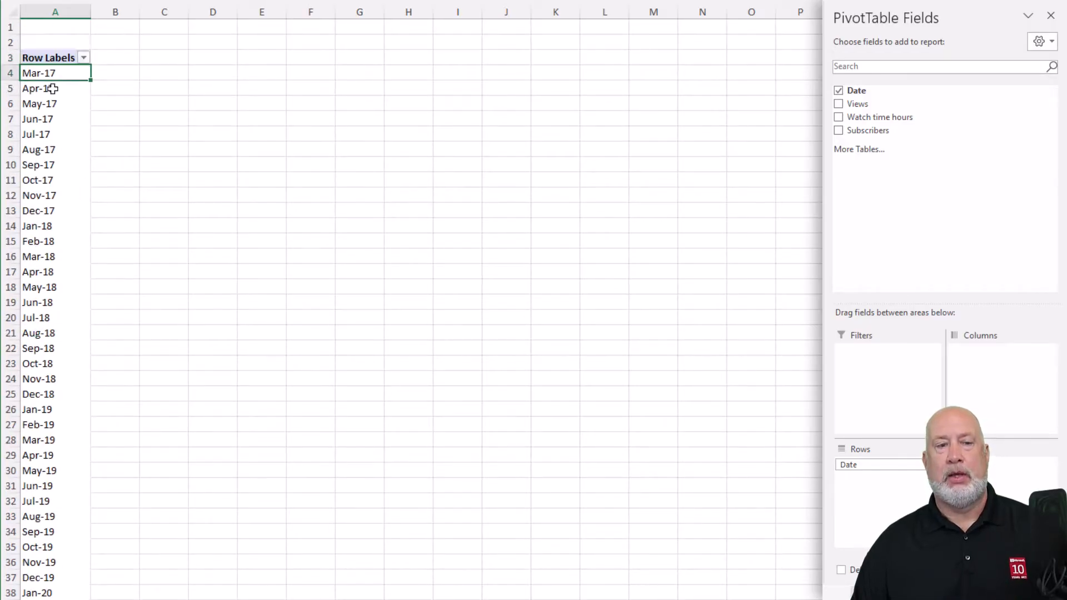
{"action": "mouse_move", "coordinate": [40, 89]}
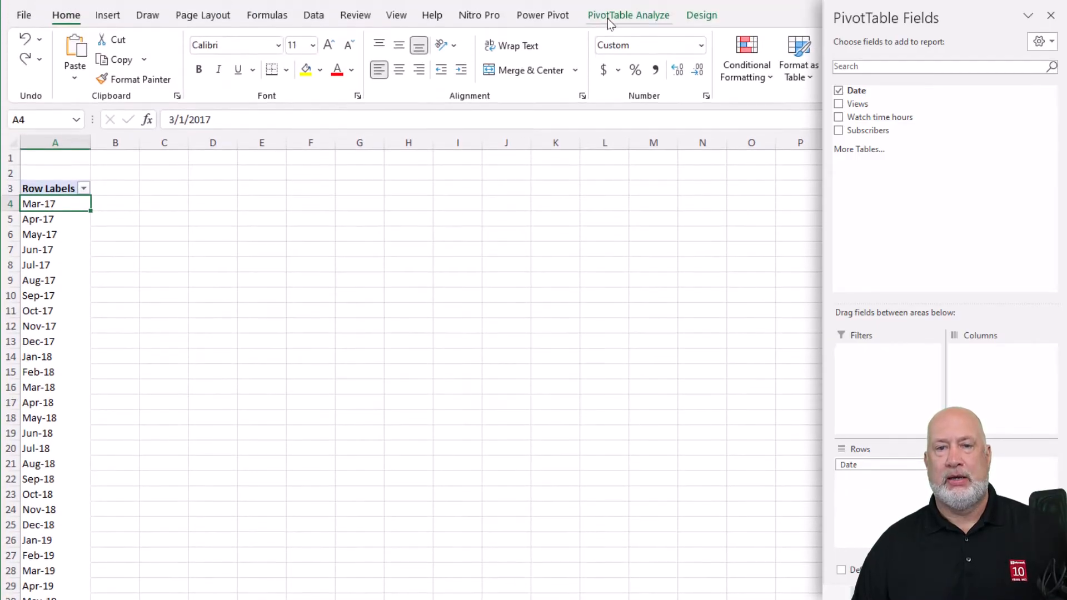
- Group the date rows by Months and Years using Group Selection
{"action": "left_click", "coordinate": [628, 15]}
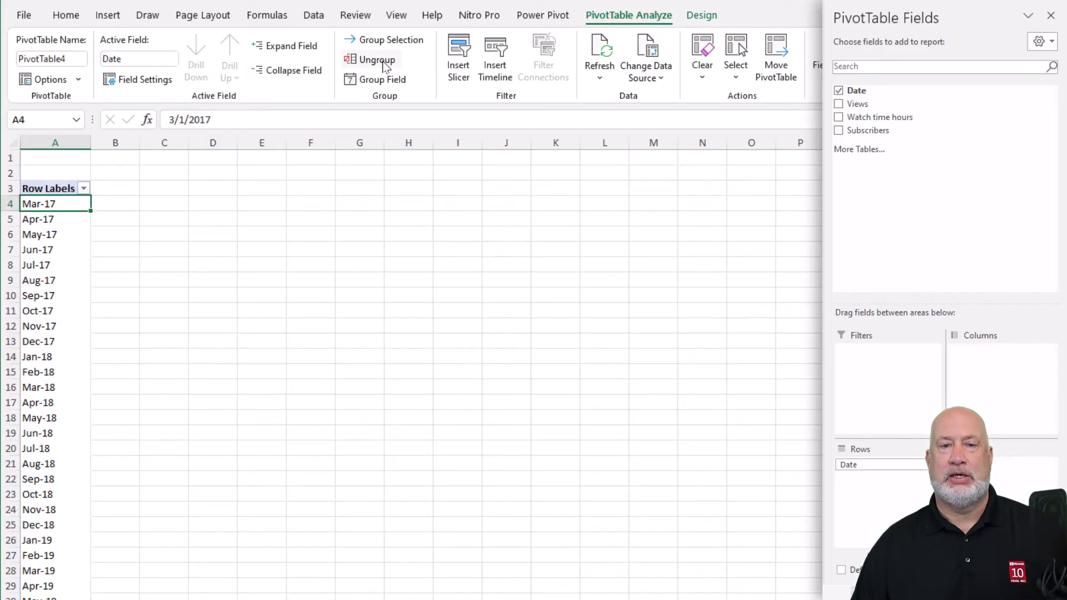
{"action": "mouse_move", "coordinate": [421, 70]}
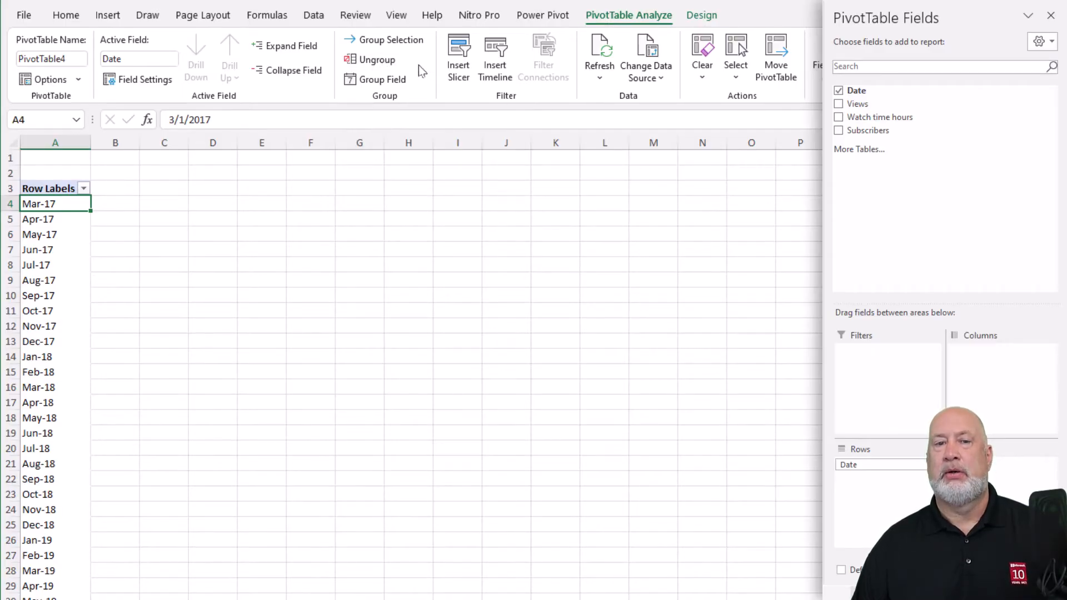
{"action": "mouse_move", "coordinate": [389, 40]}
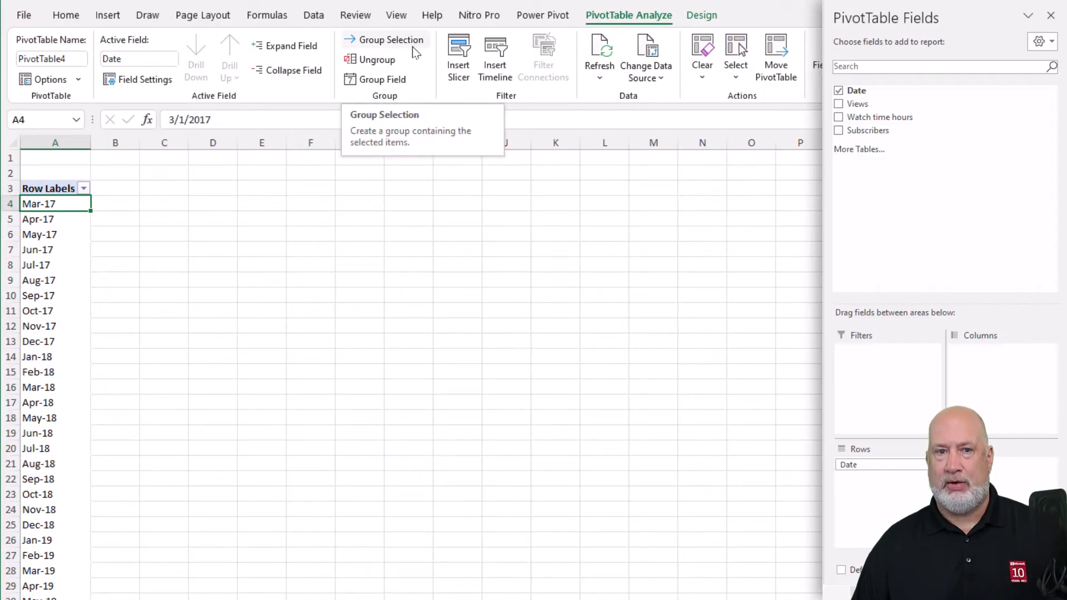
{"action": "left_click", "coordinate": [389, 39]}
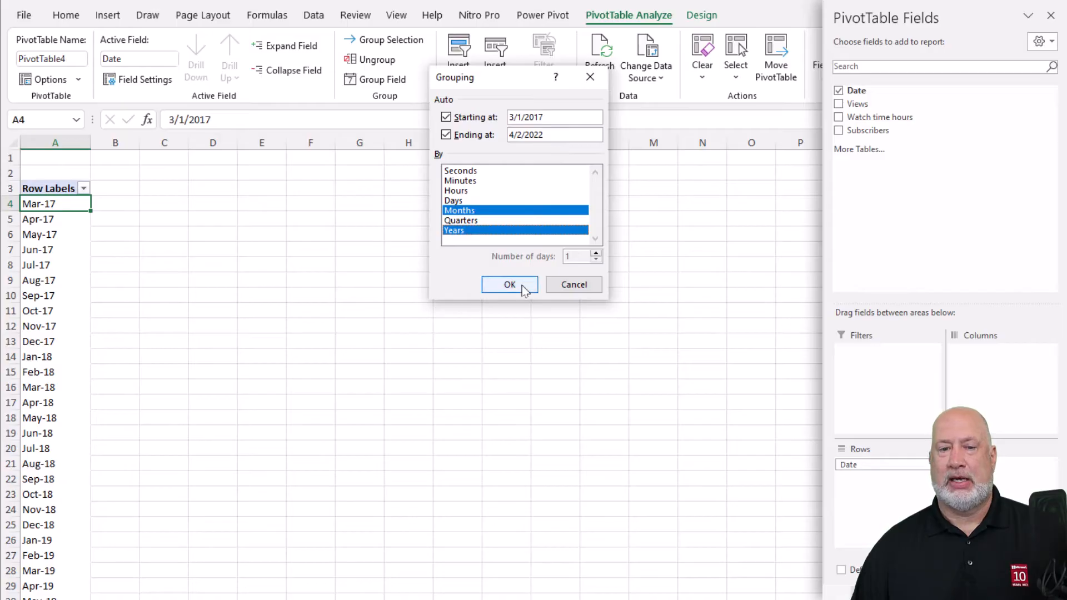
{"action": "left_click", "coordinate": [510, 284]}
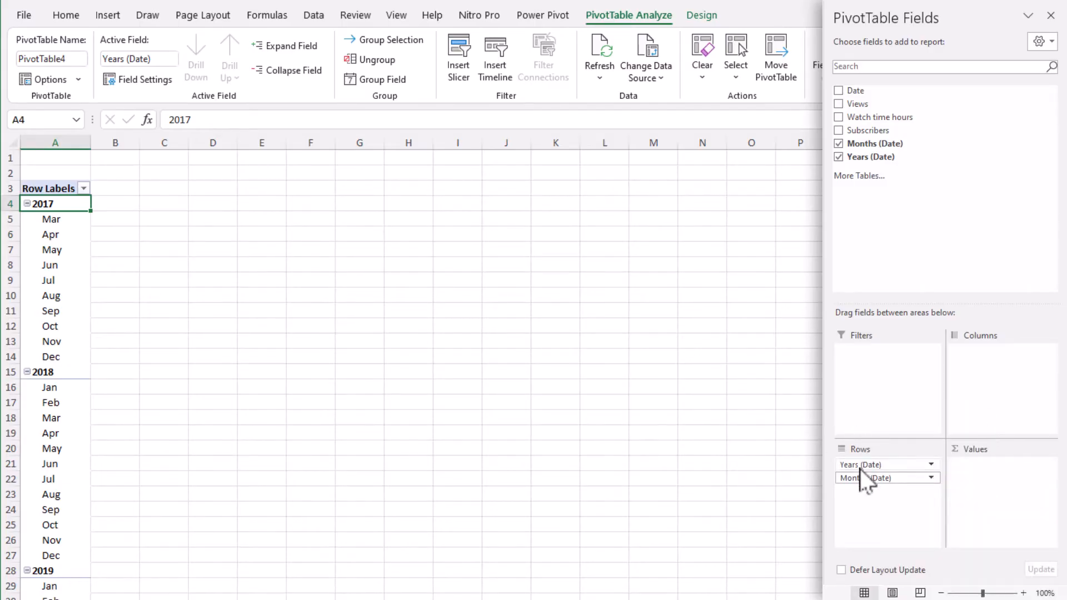
- Move Years to Columns, then back to Rows above Months for nested month sums
{"action": "left_click_drag", "start_coordinate": [885, 464], "coordinate": [1001, 351]}
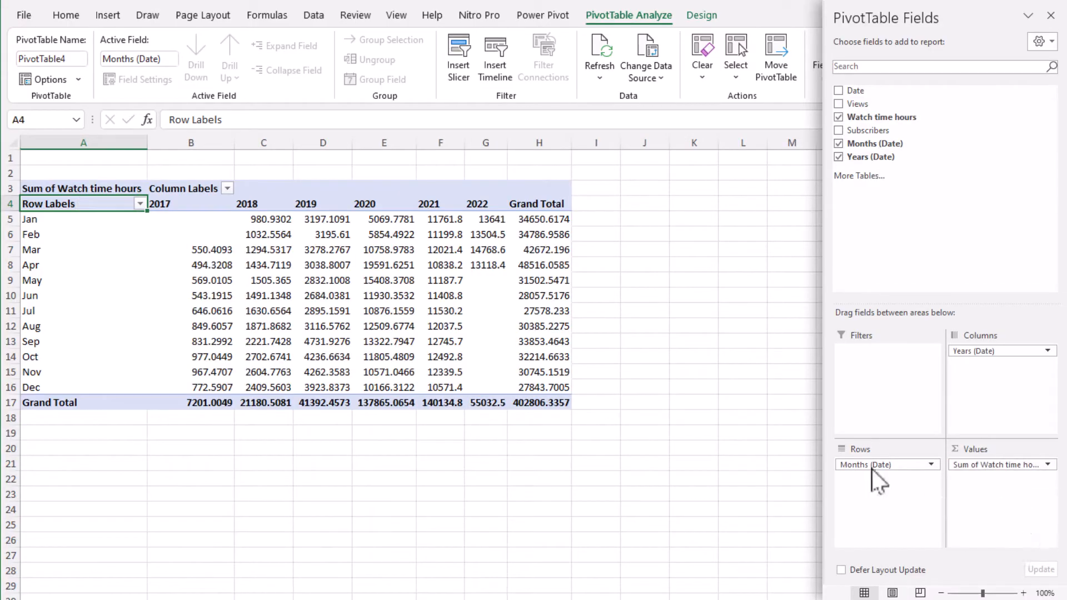
{"action": "mouse_move", "coordinate": [266, 287]}
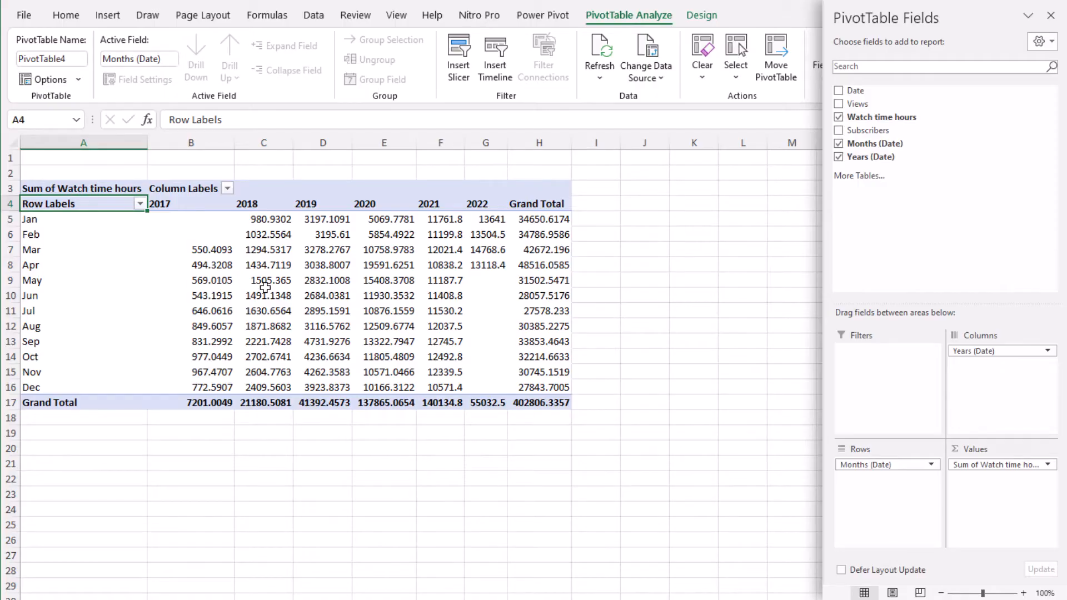
{"action": "mouse_move", "coordinate": [265, 289]}
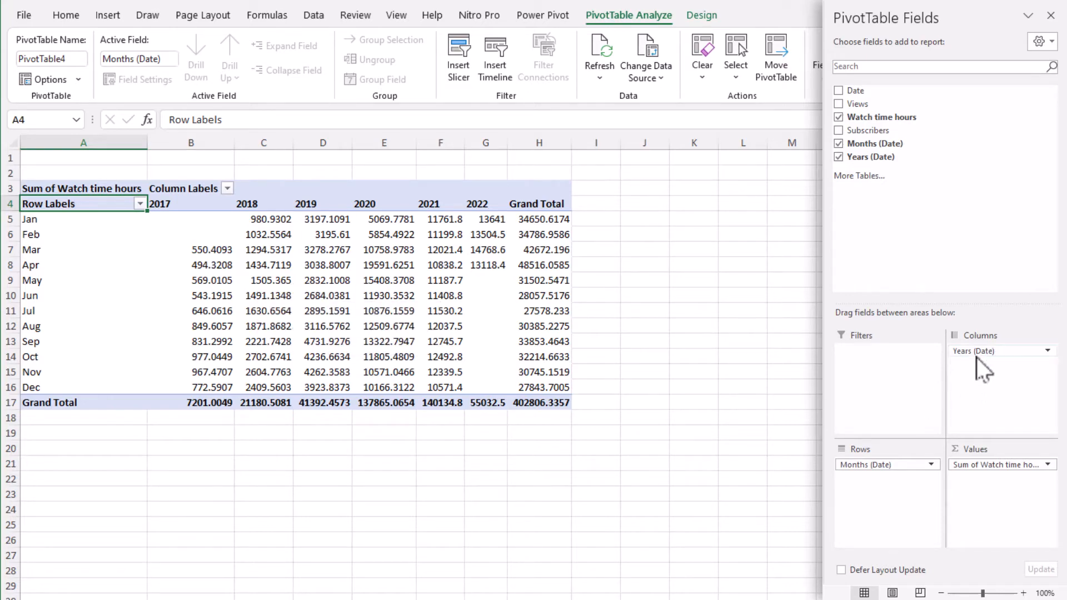
{"action": "left_click_drag", "start_coordinate": [1001, 350], "coordinate": [872, 470]}
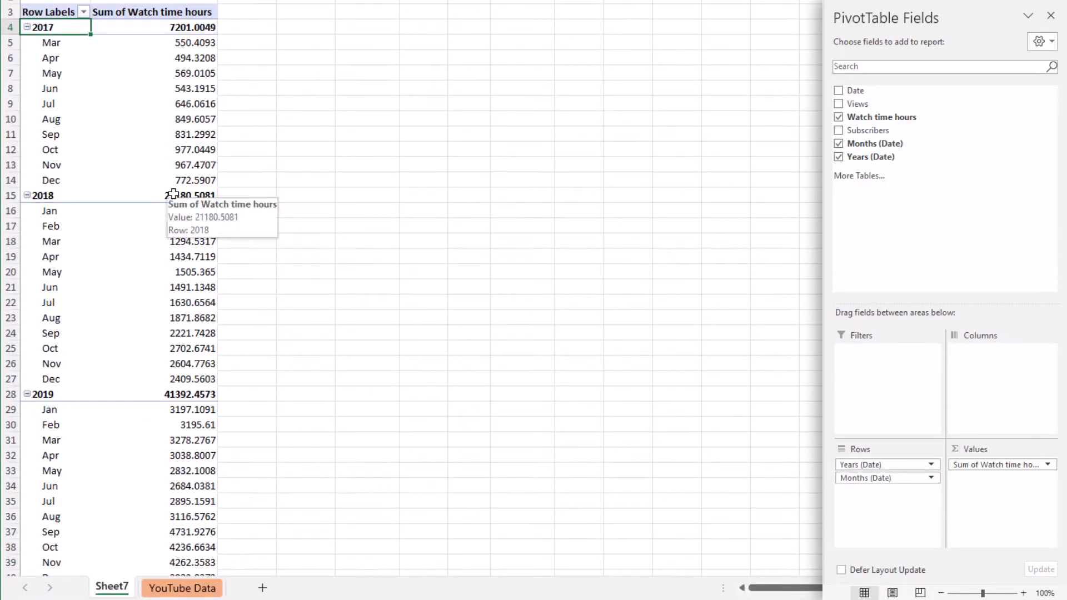
{"action": "left_click", "coordinate": [190, 27]}
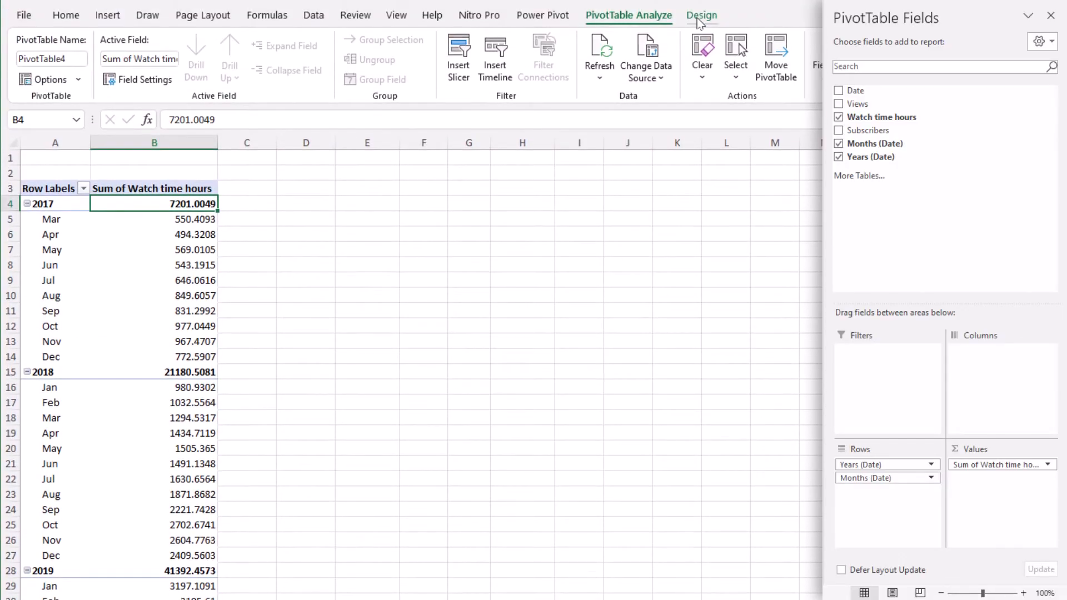
- Set Subtotals on the Design tab to show all subtotals at the bottom of each year group
{"action": "left_click", "coordinate": [702, 15]}
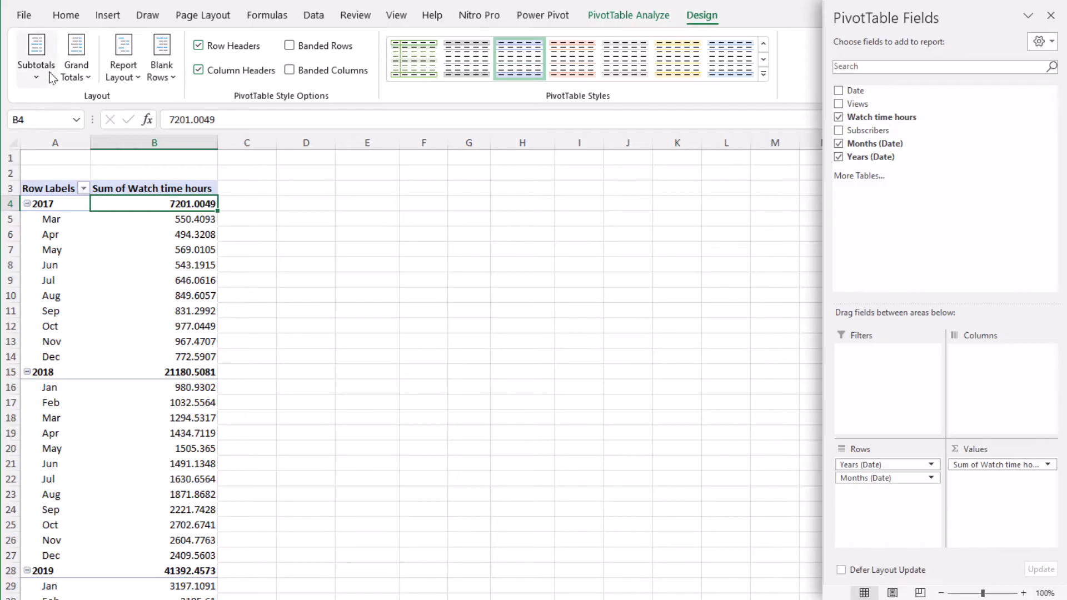
{"action": "left_click", "coordinate": [36, 51]}
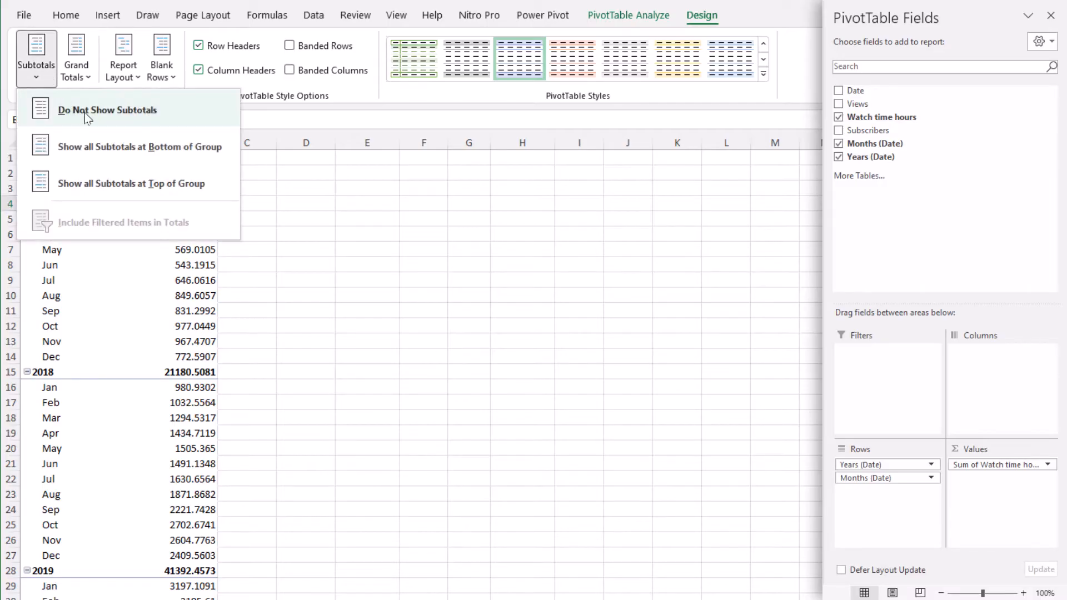
{"action": "left_click", "coordinate": [106, 110]}
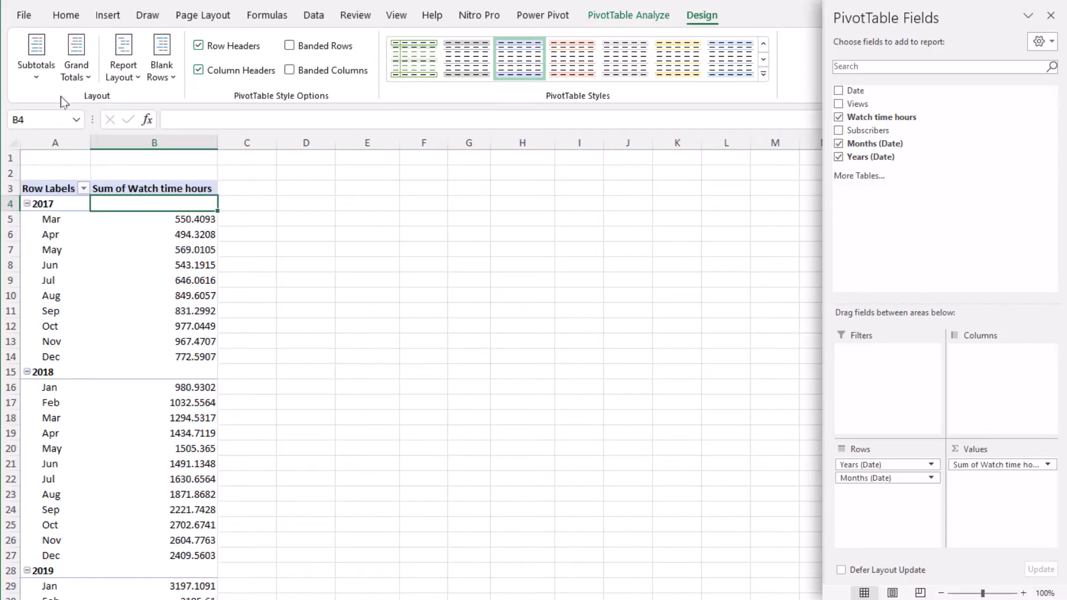
{"action": "left_click", "coordinate": [36, 55]}
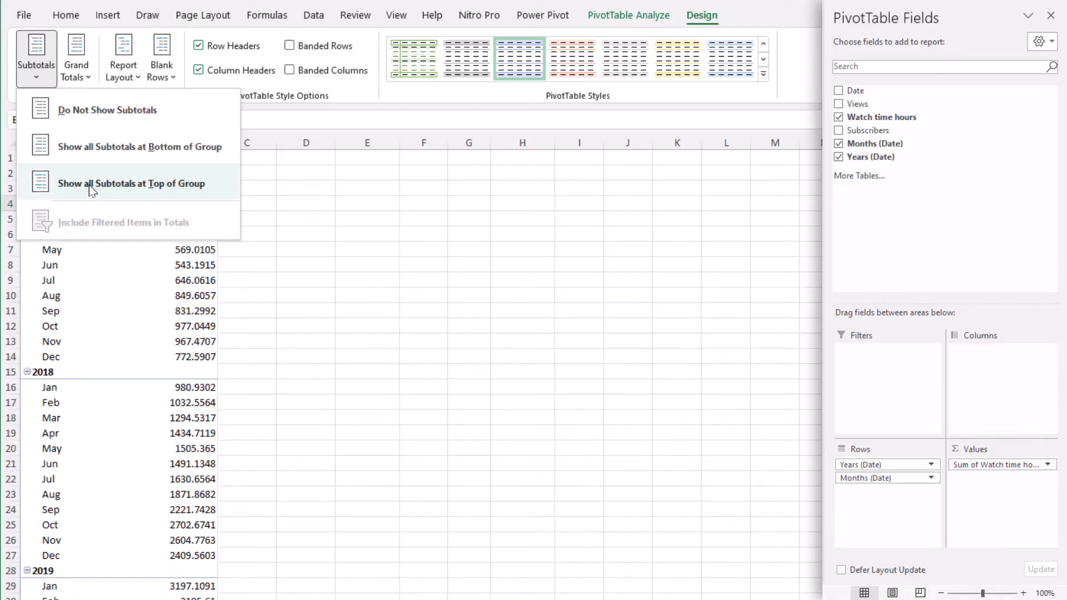
{"action": "left_click", "coordinate": [133, 184]}
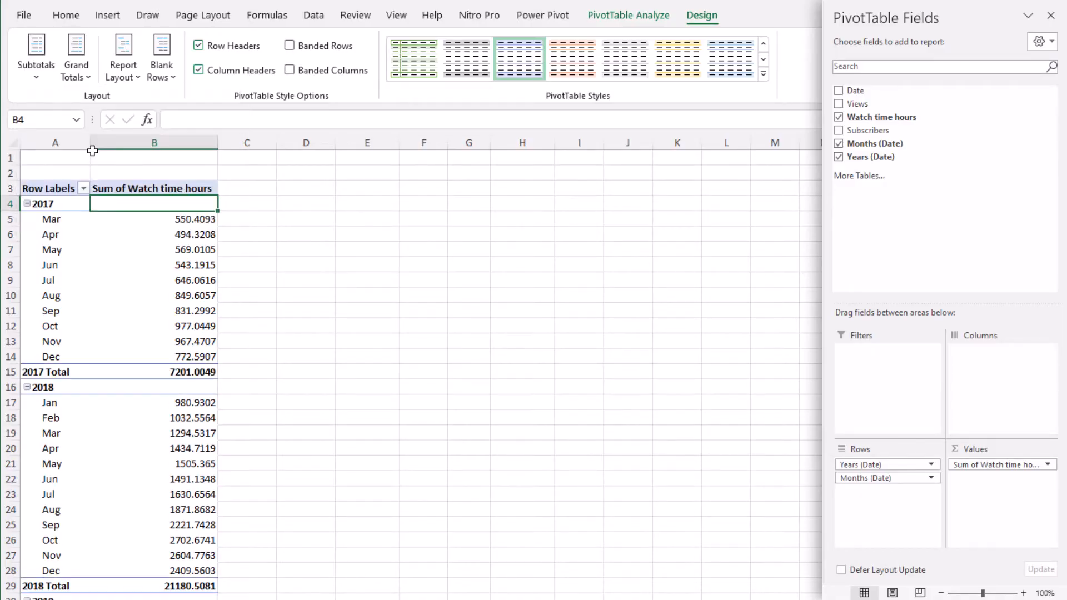
{"action": "left_click", "coordinate": [36, 55]}
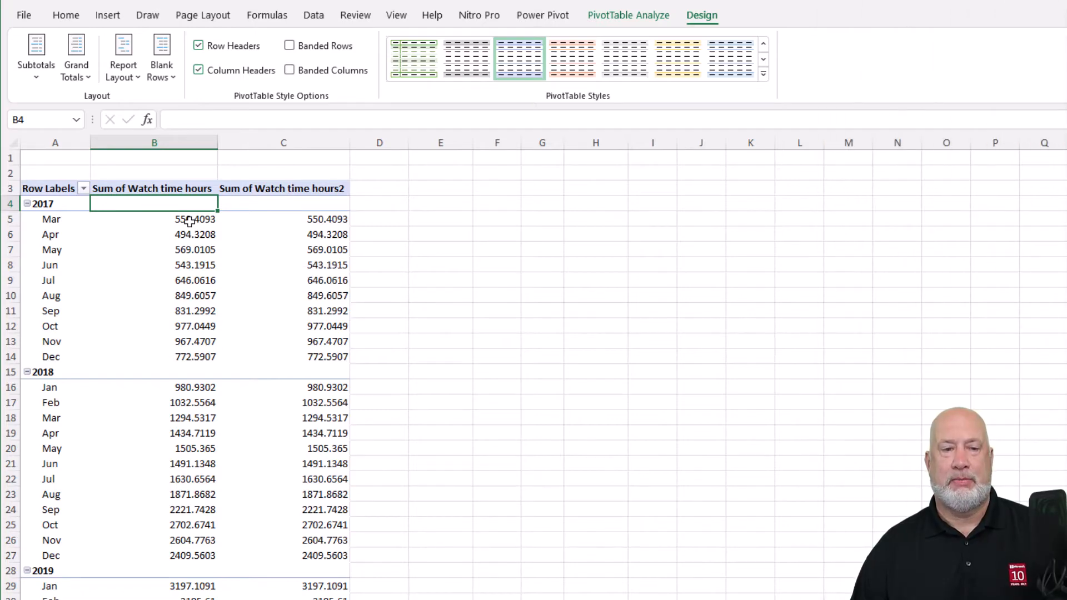
- Format column B as Number with 0 decimals, thousands separator and red parentheses for negatives
{"action": "right_click", "coordinate": [195, 219]}
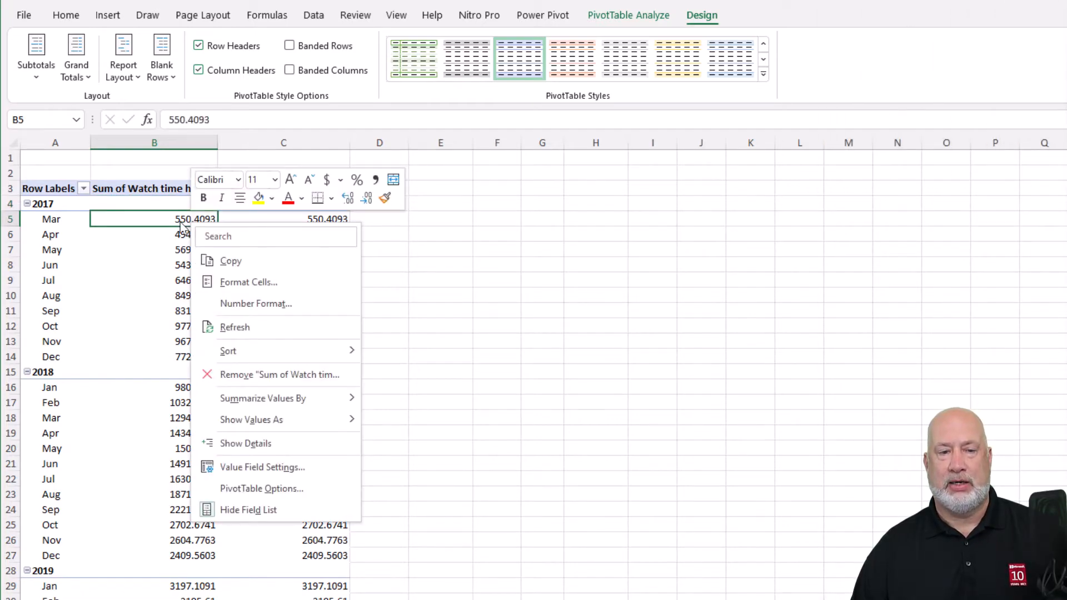
{"action": "left_click", "coordinate": [248, 282]}
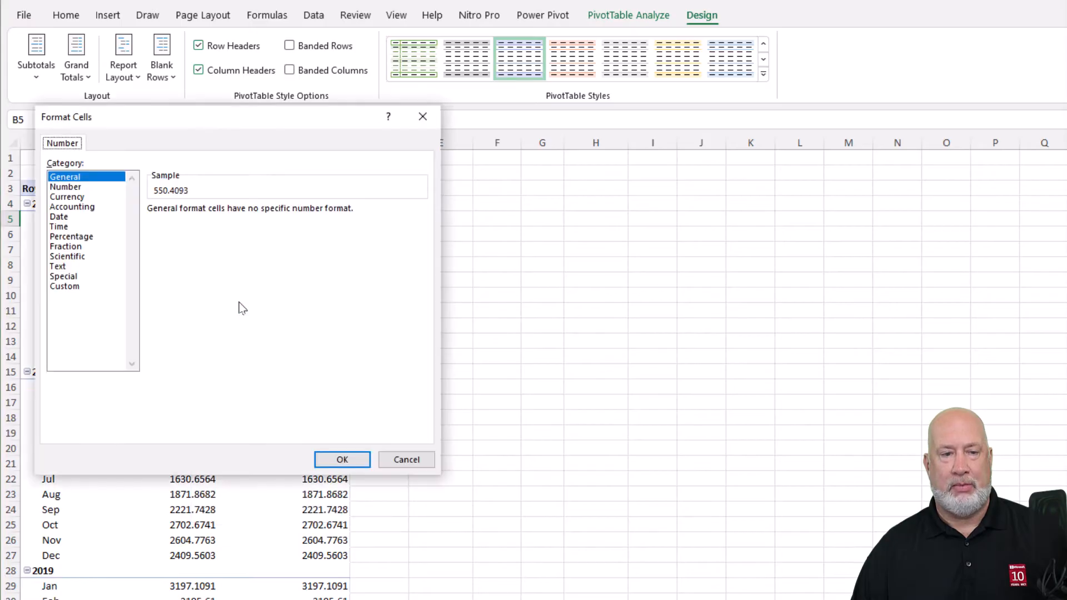
{"action": "left_click", "coordinate": [67, 196]}
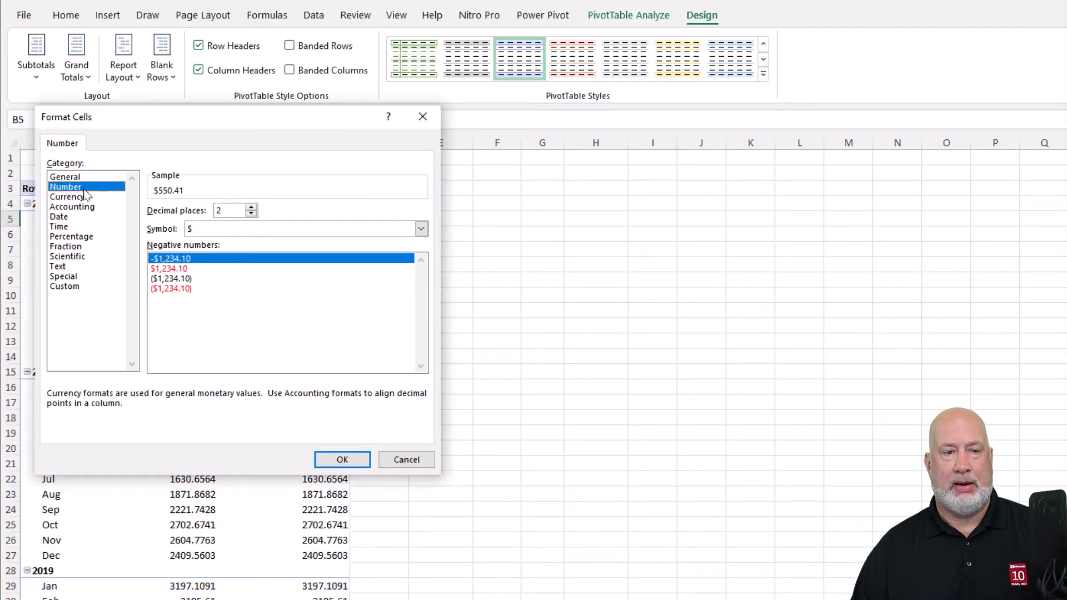
{"action": "left_click", "coordinate": [66, 187]}
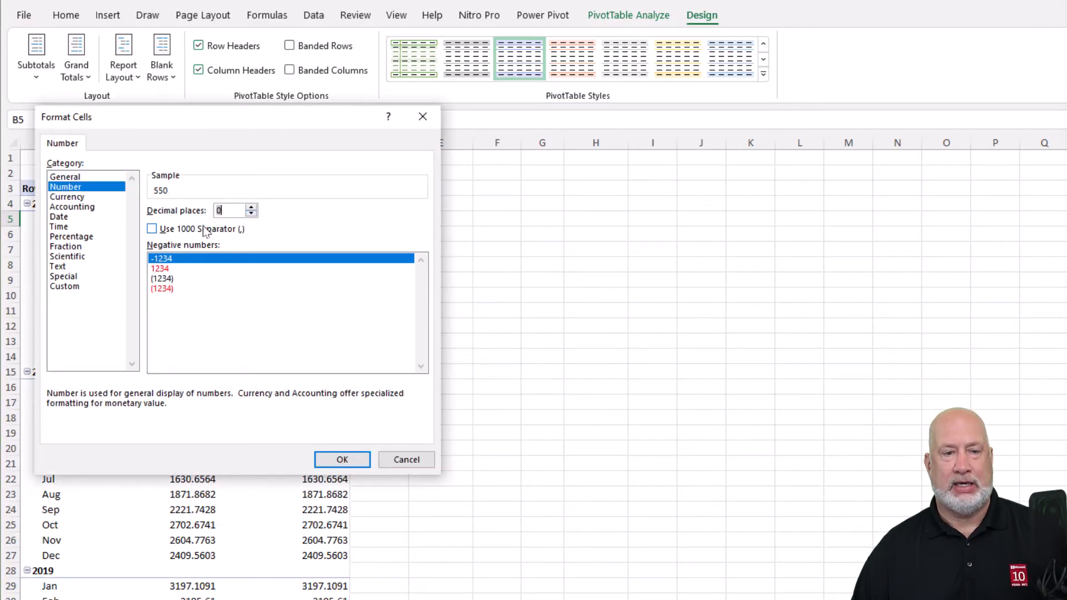
{"action": "left_click", "coordinate": [152, 229]}
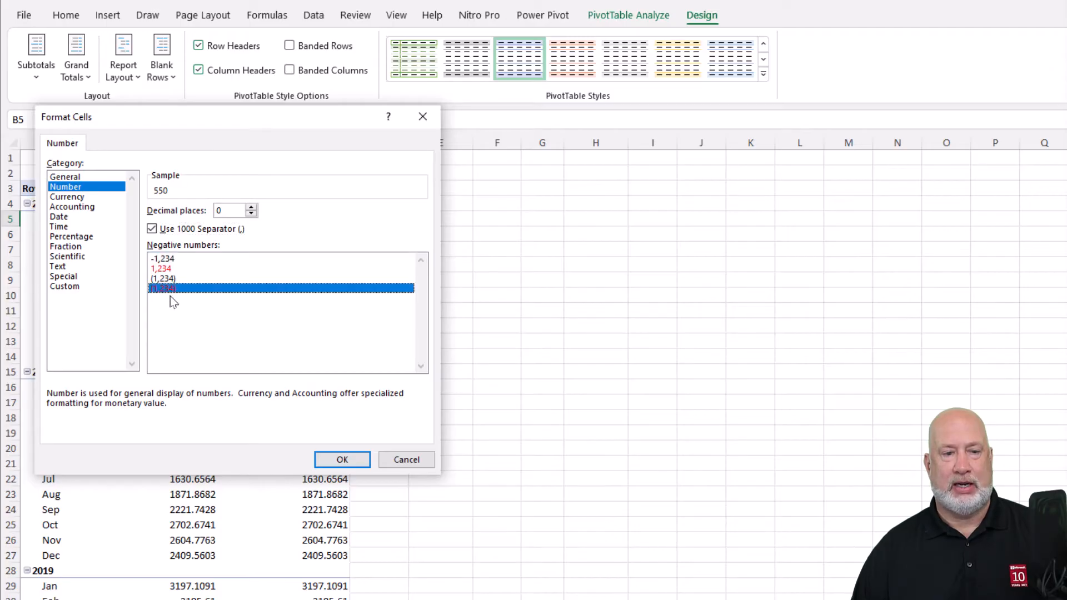
{"action": "left_click", "coordinate": [341, 460]}
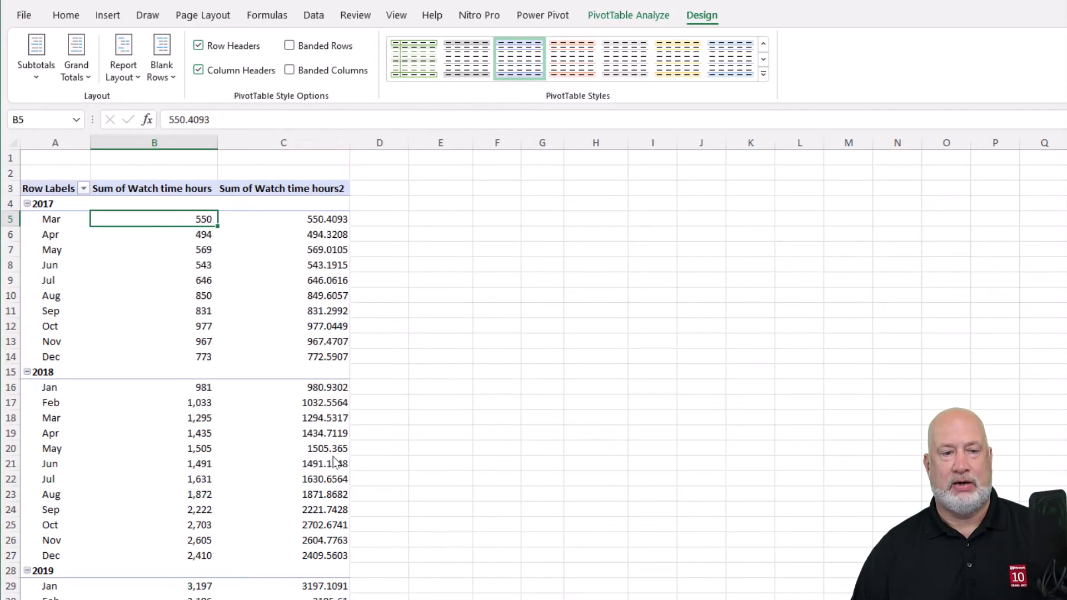
{"action": "mouse_move", "coordinate": [322, 225]}
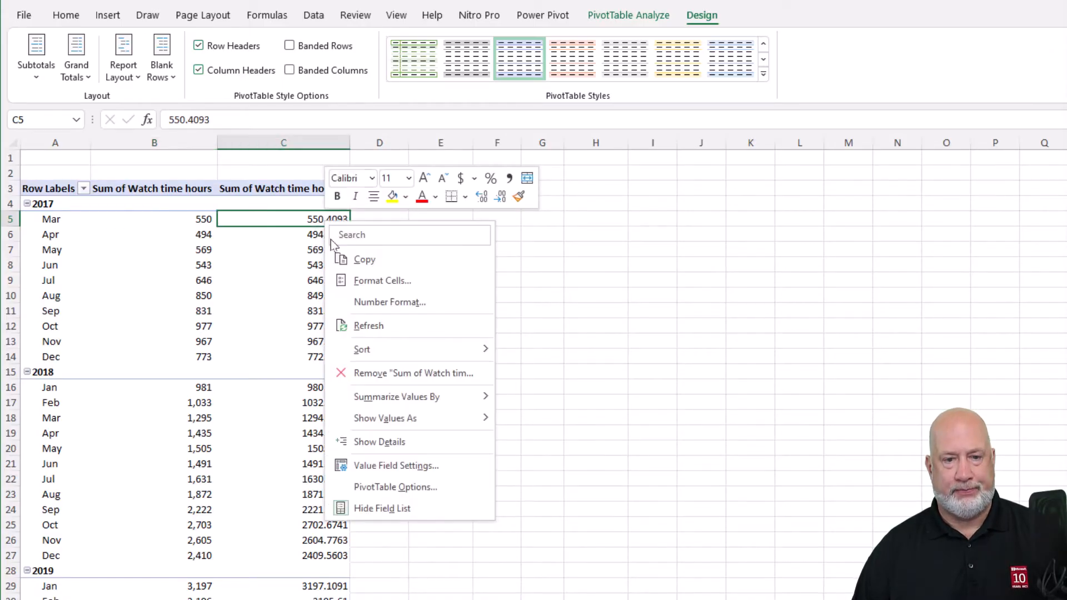
- Format column C as Number with 0 decimals and a thousands separator
{"action": "left_click", "coordinate": [381, 280]}
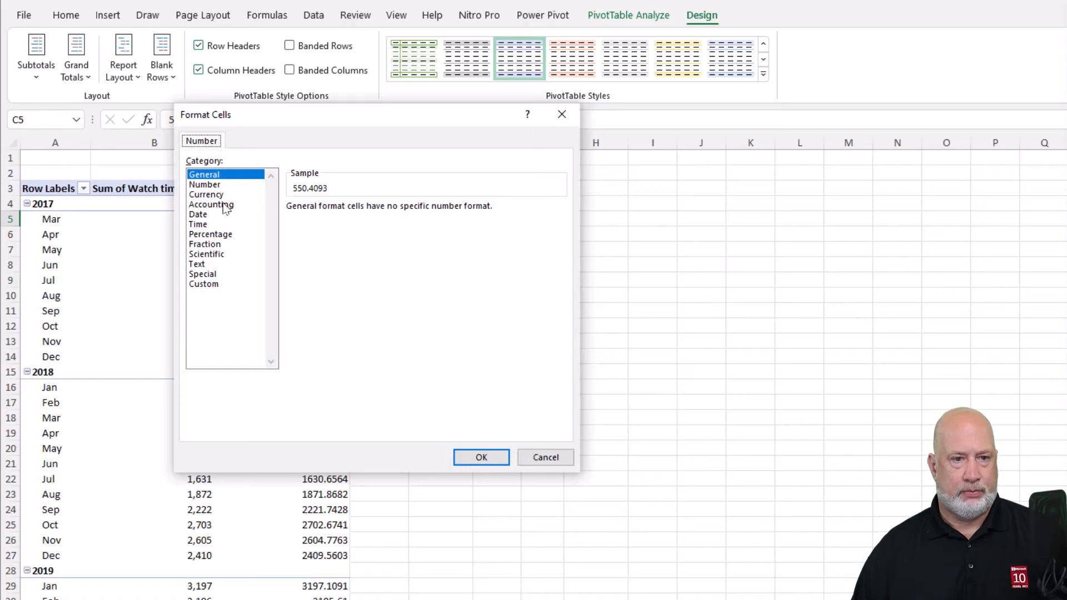
{"action": "left_click", "coordinate": [204, 185]}
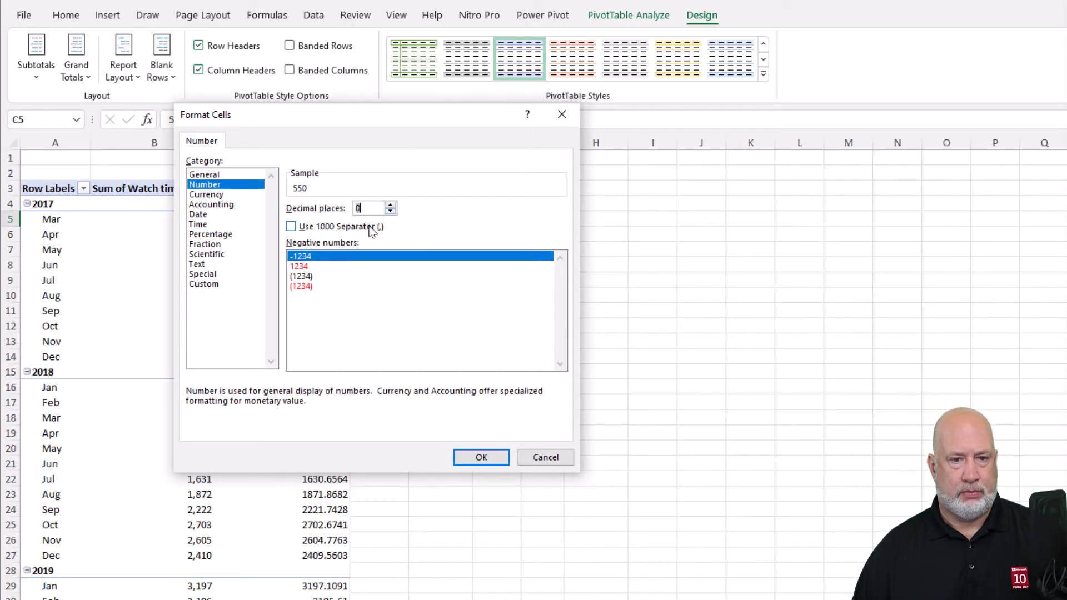
{"action": "left_click", "coordinate": [481, 457]}
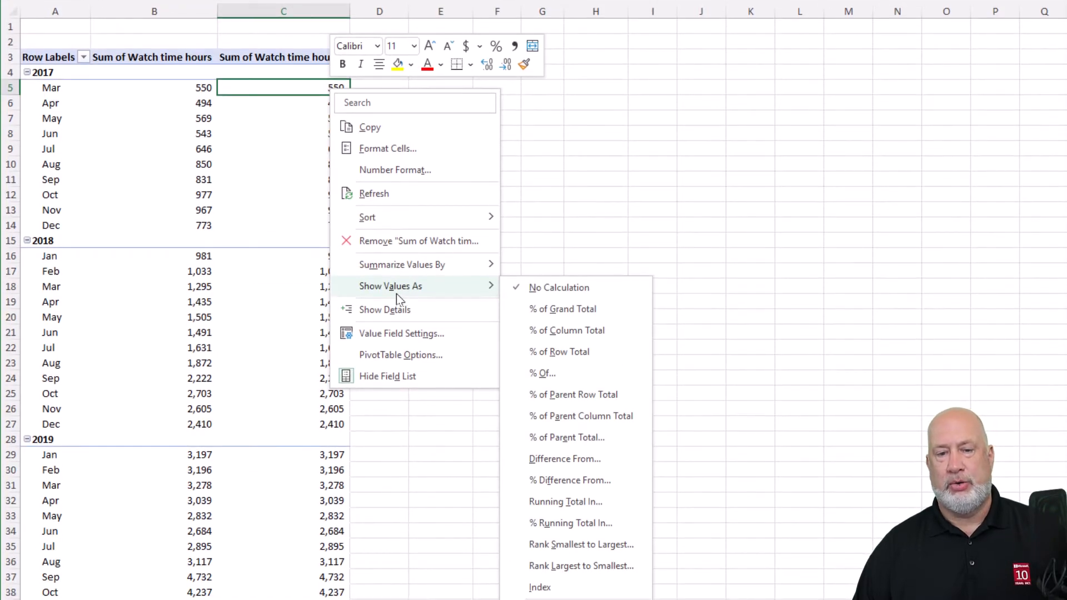
{"action": "mouse_move", "coordinate": [565, 385]}
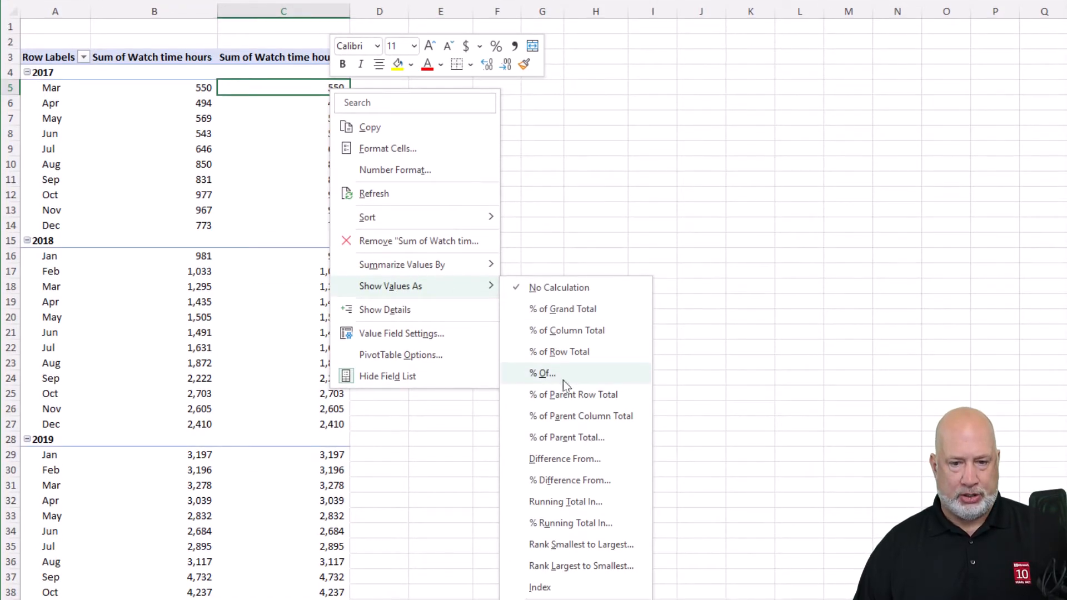
- Show column C as Difference From with Base Field Years and Base Item (previous)
{"action": "left_click", "coordinate": [565, 458]}
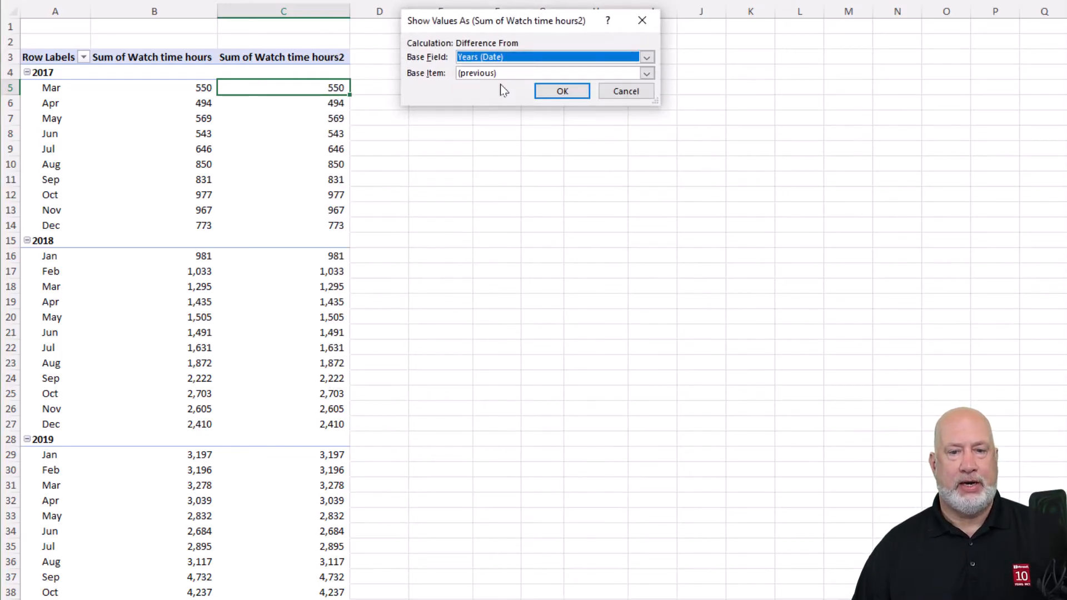
{"action": "left_click", "coordinate": [552, 74]}
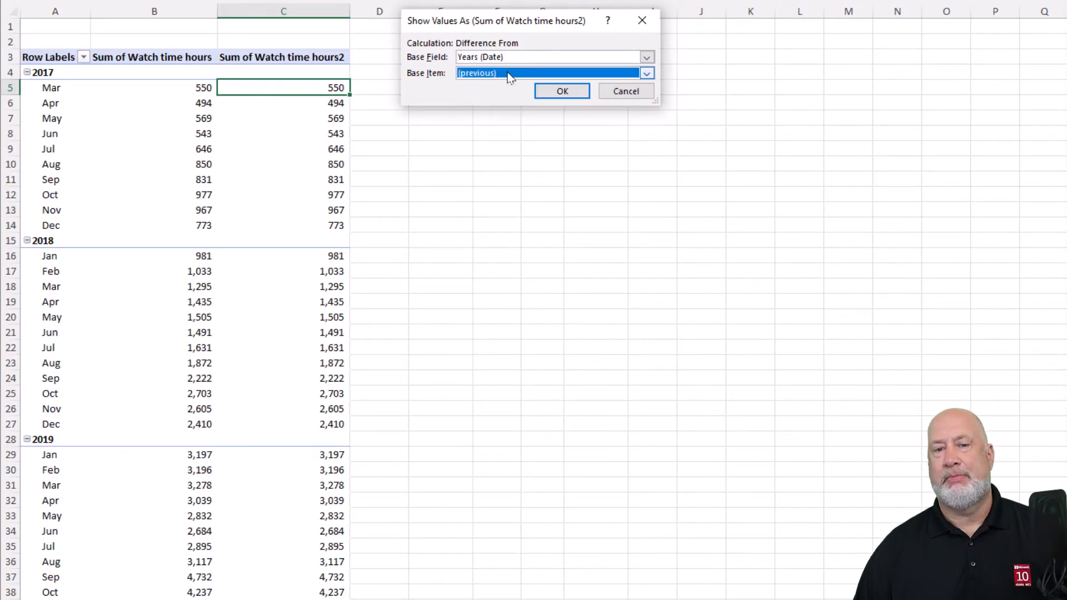
{"action": "left_click", "coordinate": [562, 90]}
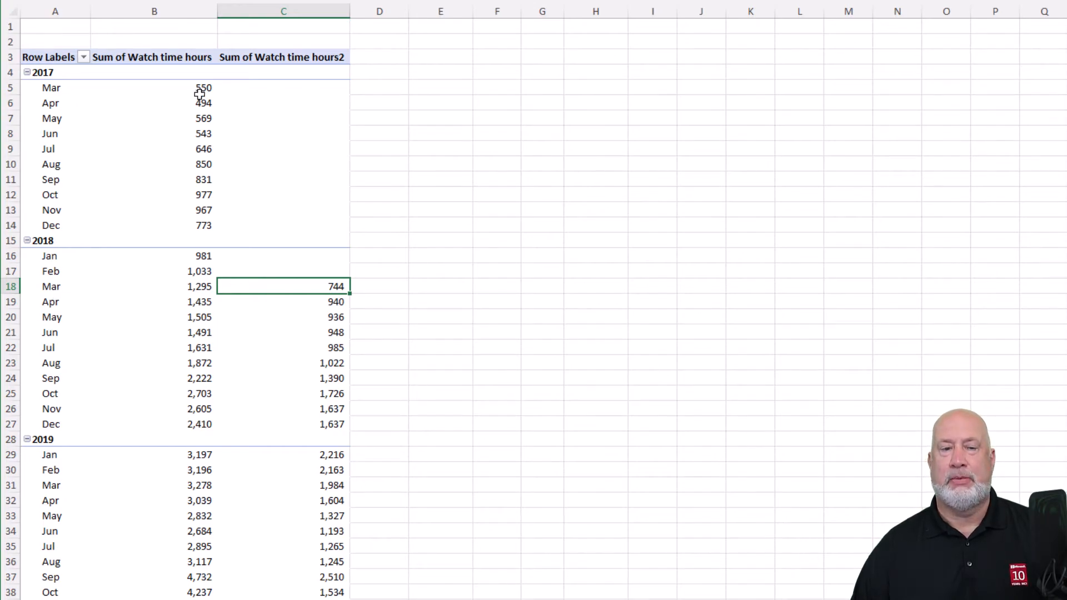
{"action": "mouse_move", "coordinate": [435, 327]}
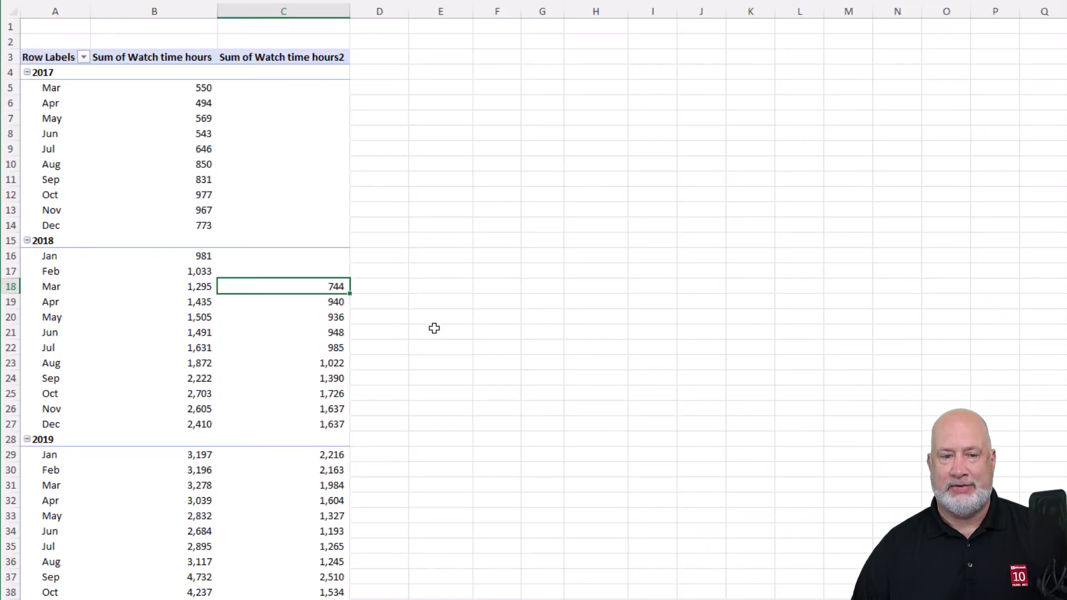
- Select a blank cell outside the PivotTable to test a GETPIVOTDATA lookup
{"action": "left_click", "coordinate": [441, 286]}
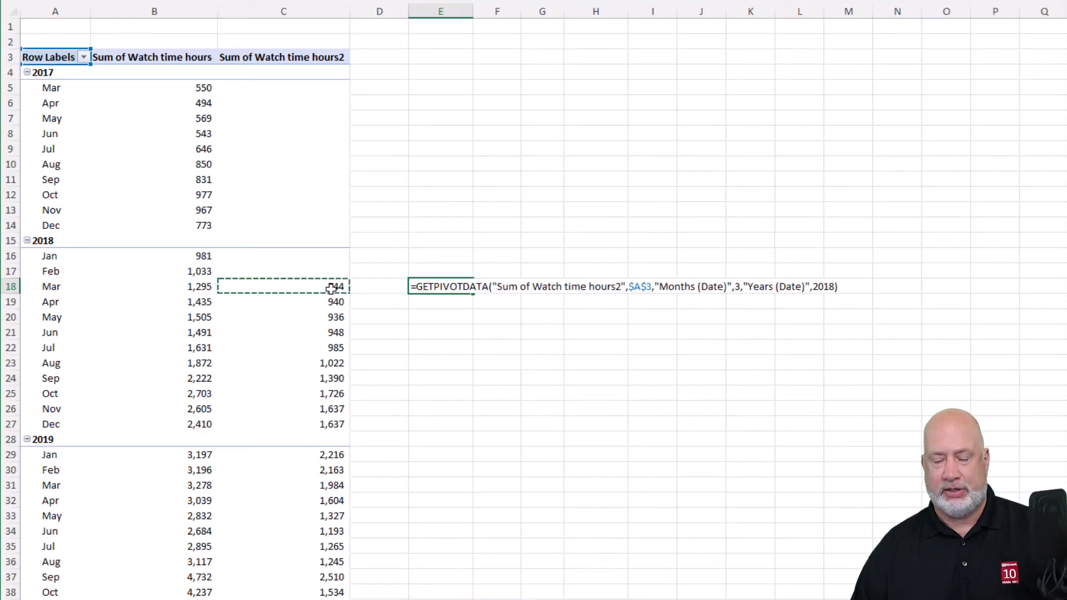
{"action": "type", "text": "+"}
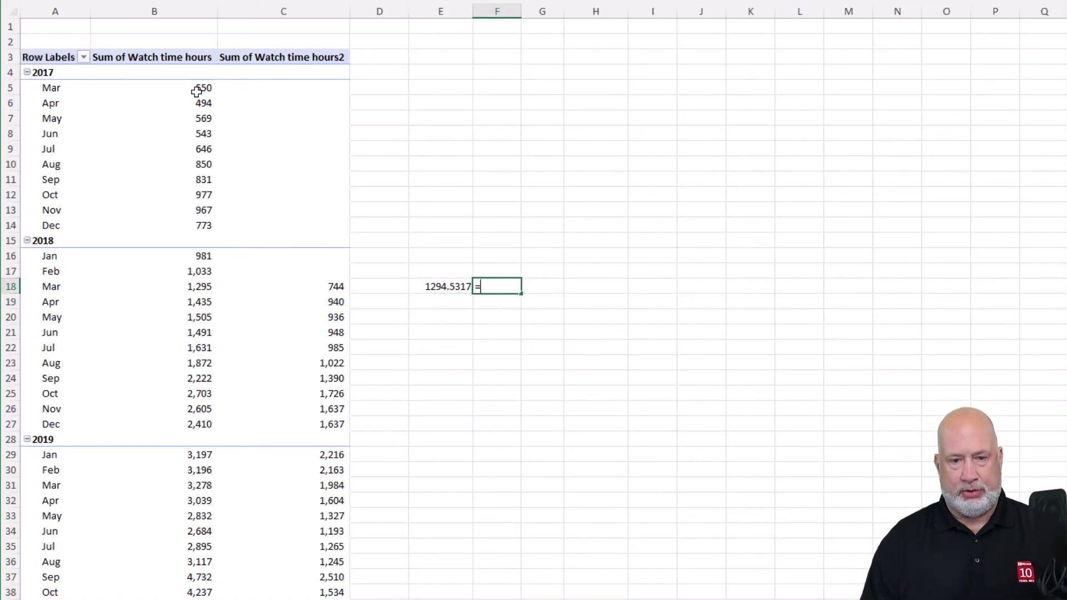
{"action": "left_click", "coordinate": [447, 286]}
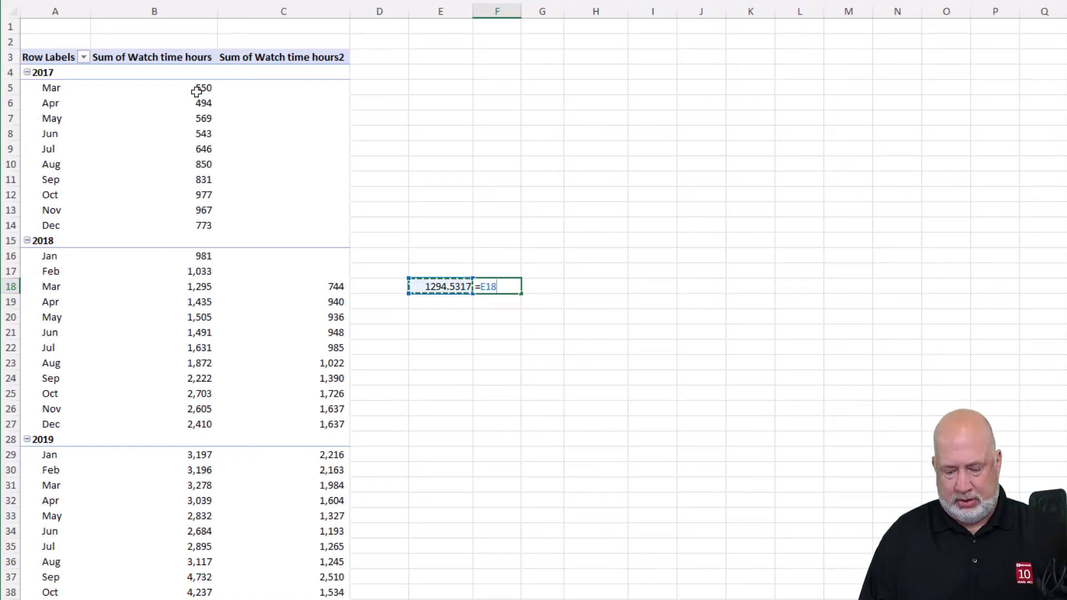
{"action": "type", "text": "="}
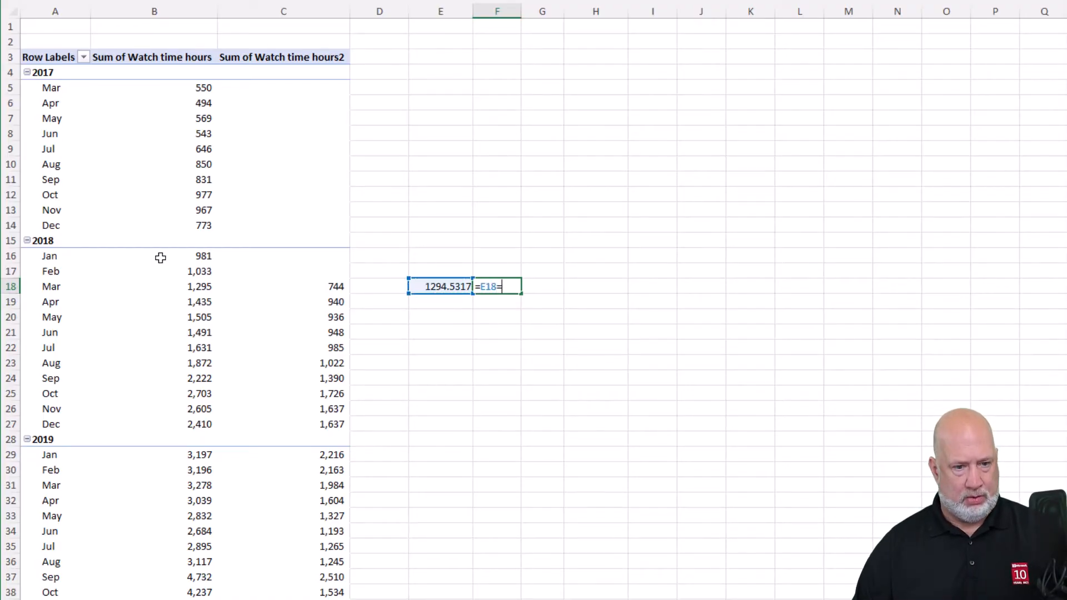
{"action": "left_click", "coordinate": [199, 286]}
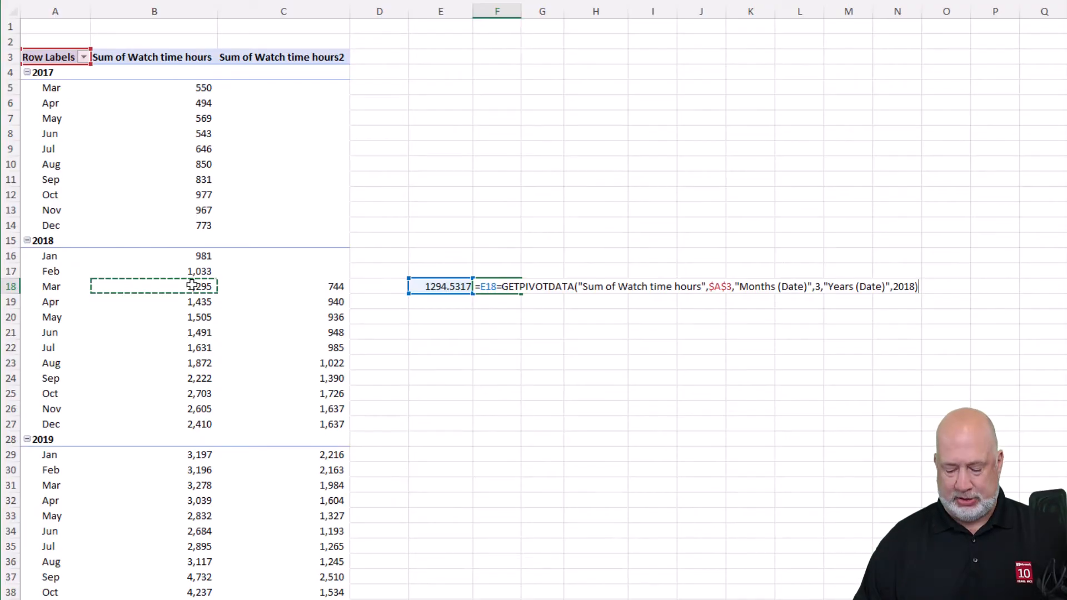
{"action": "key", "text": "enter"}
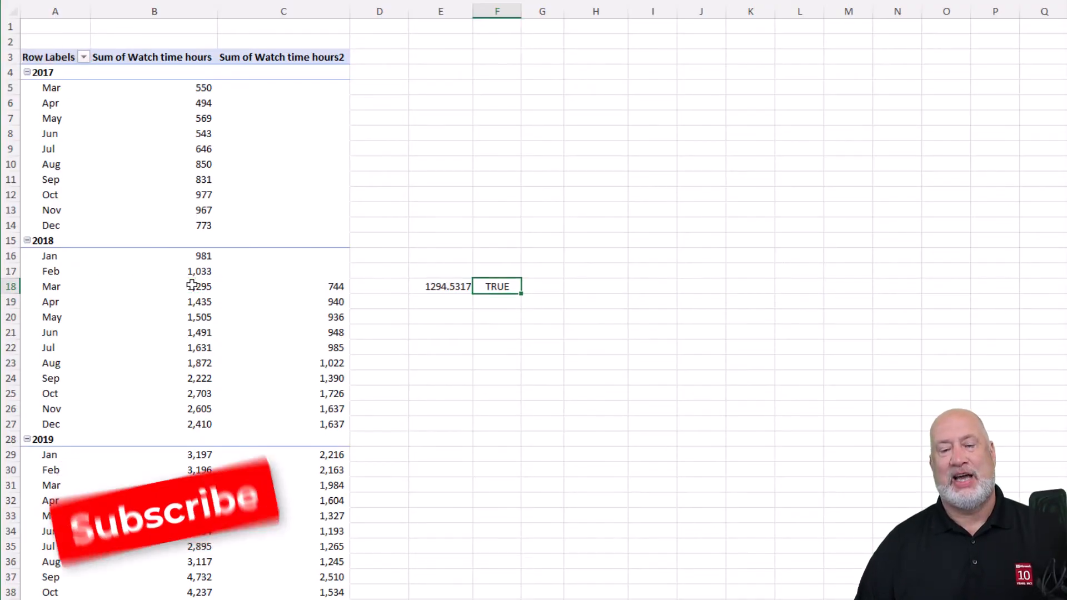
{"action": "left_click", "coordinate": [440, 285]}
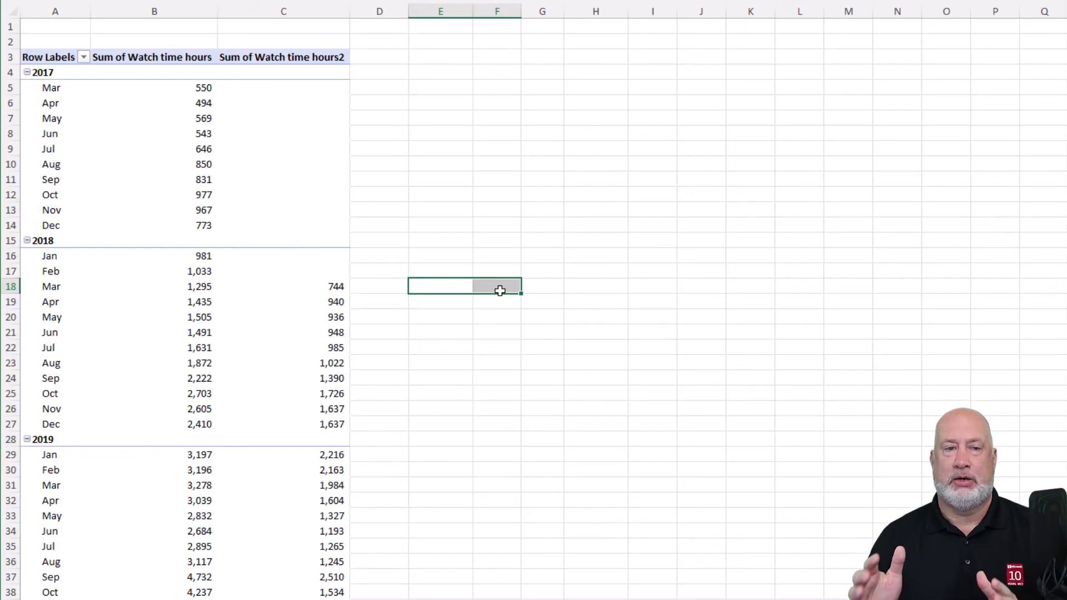
{"action": "mouse_move", "coordinate": [275, 503]}
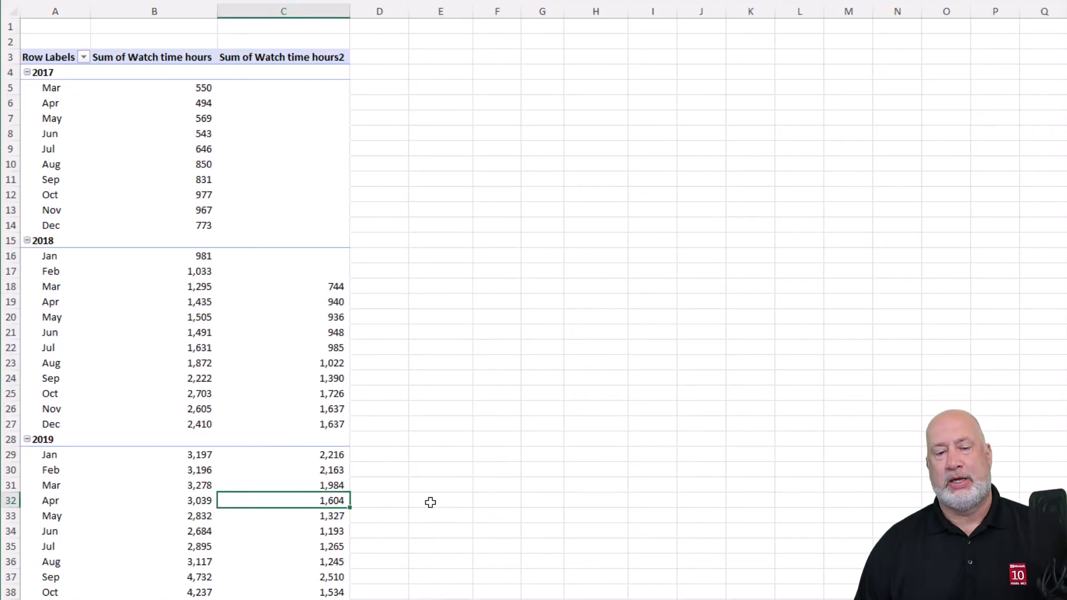
{"action": "scroll", "scroll_direction": "down", "scroll_amount": 3}
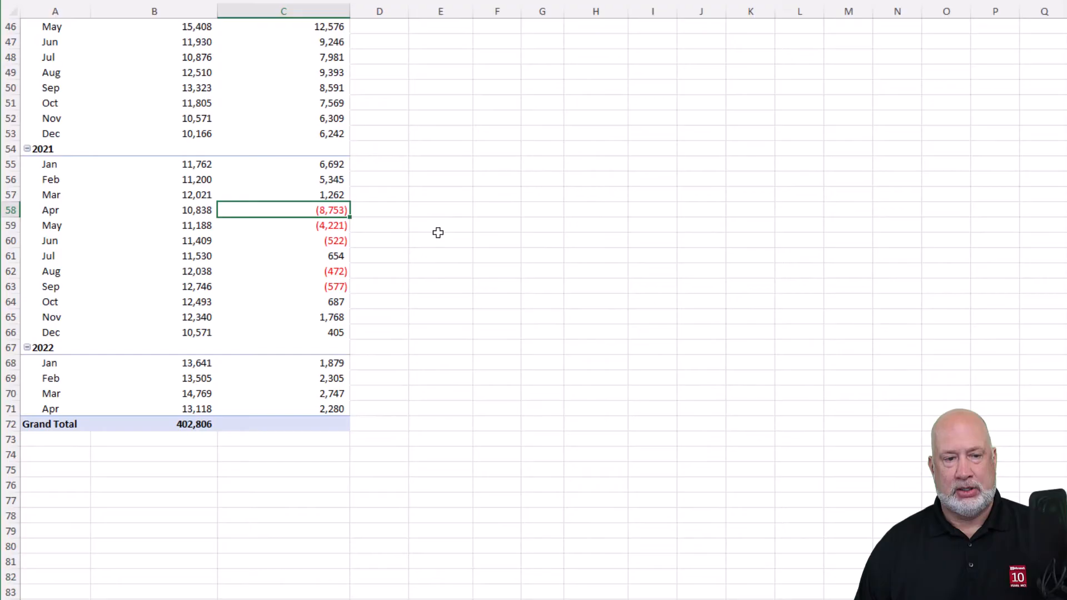
{"action": "mouse_move", "coordinate": [457, 240]}
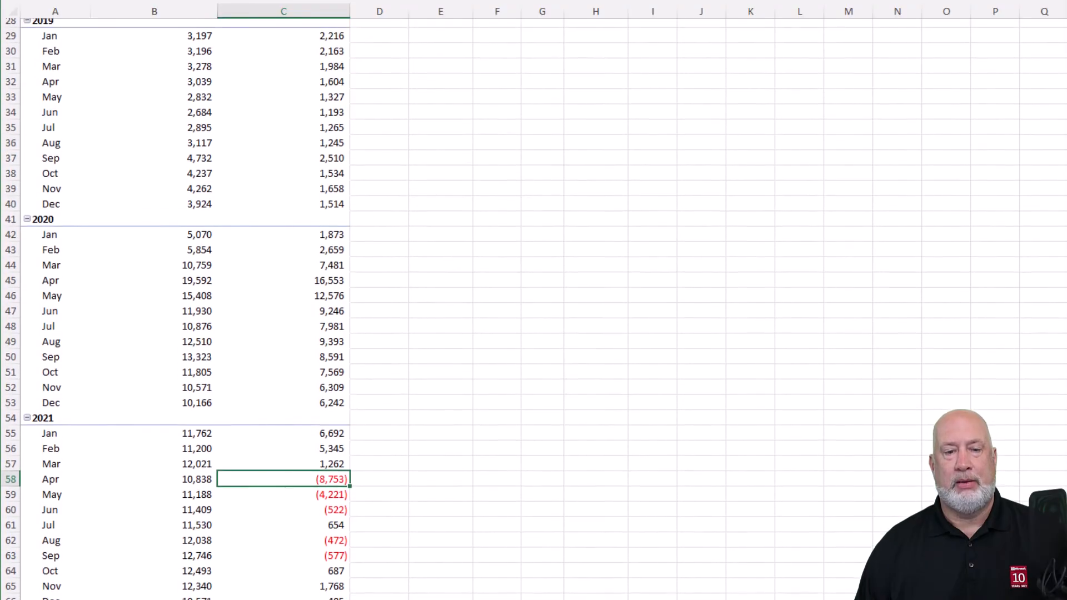
{"action": "scroll", "scroll_direction": "down", "scroll_amount": 3}
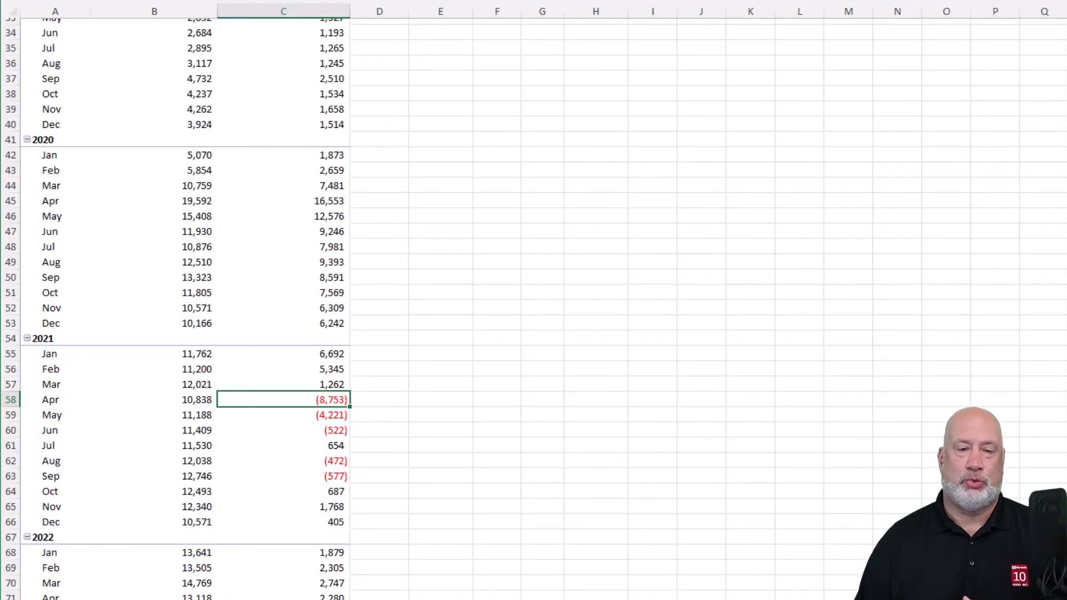
{"action": "left_click", "coordinate": [153, 201]}
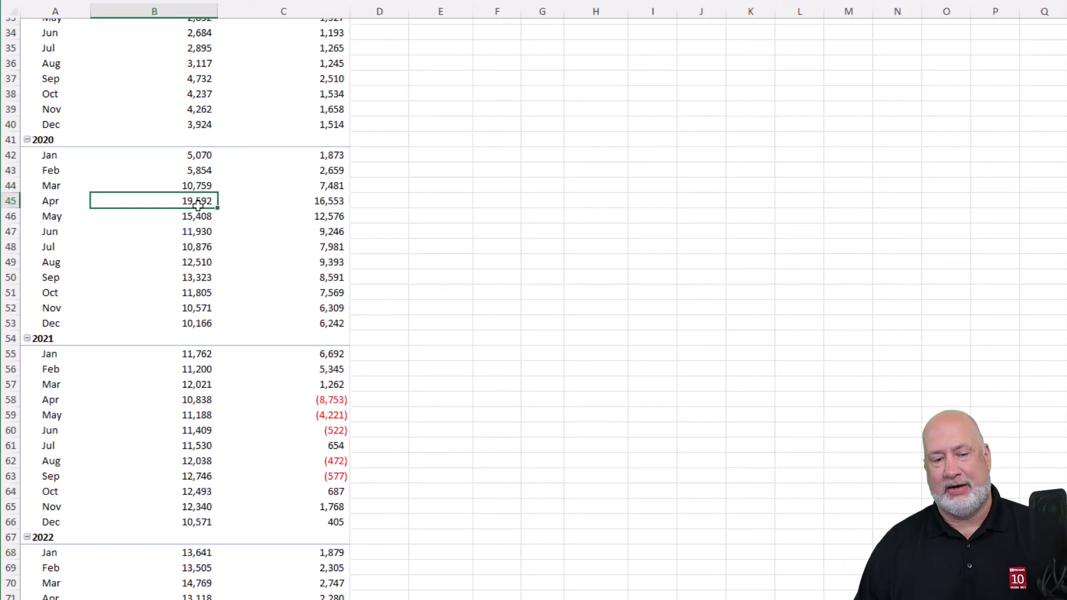
{"action": "scroll", "scroll_direction": "up", "scroll_amount": 3}
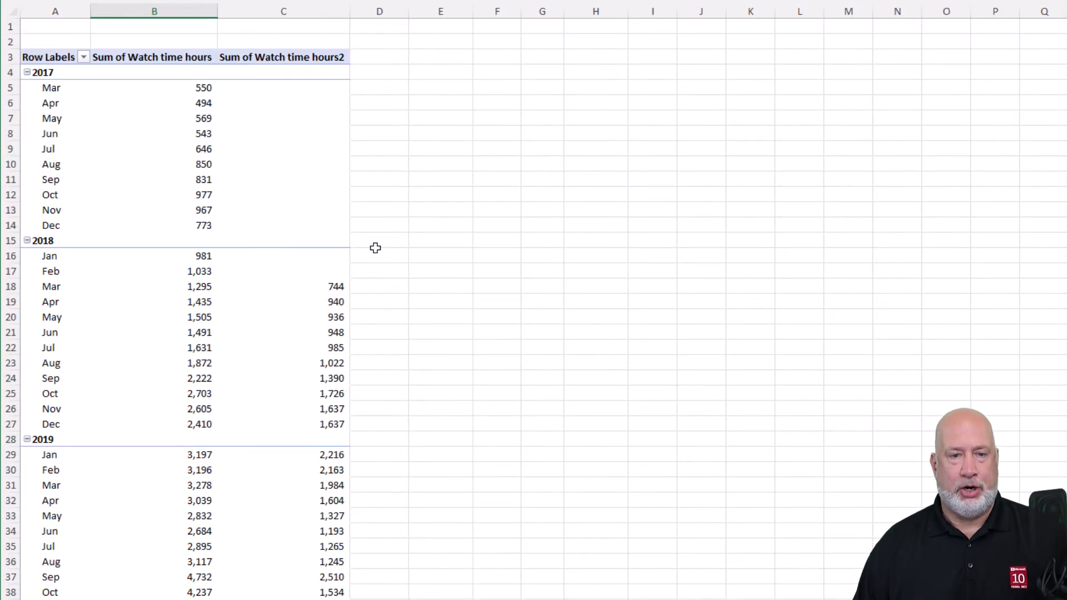
{"action": "mouse_move", "coordinate": [325, 69]}
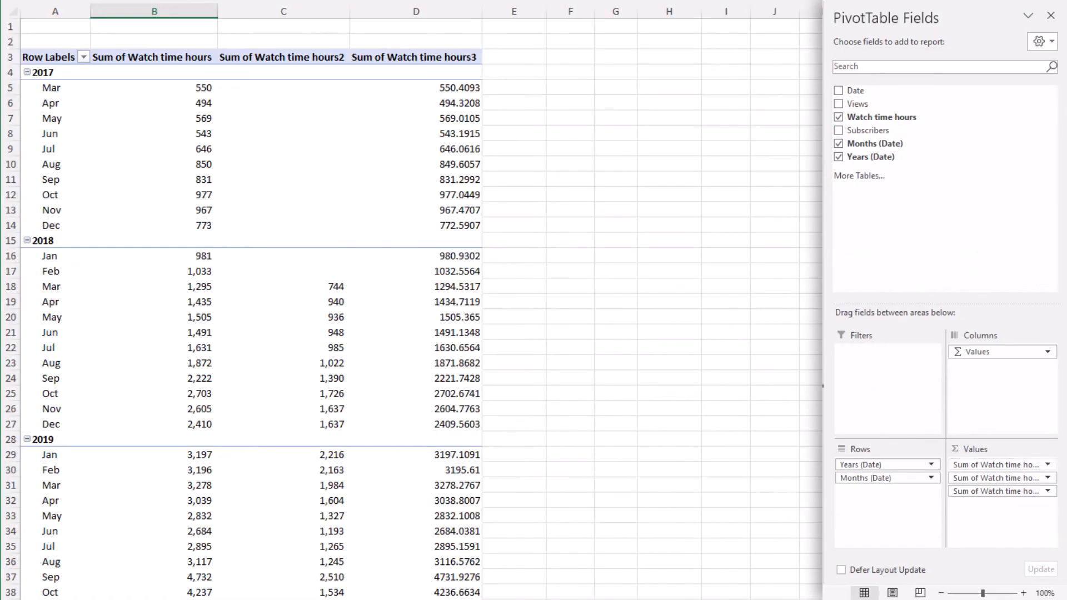
- Show the third watch-time column as Difference From the previous Months (Date) item
{"action": "right_click", "coordinate": [416, 87]}
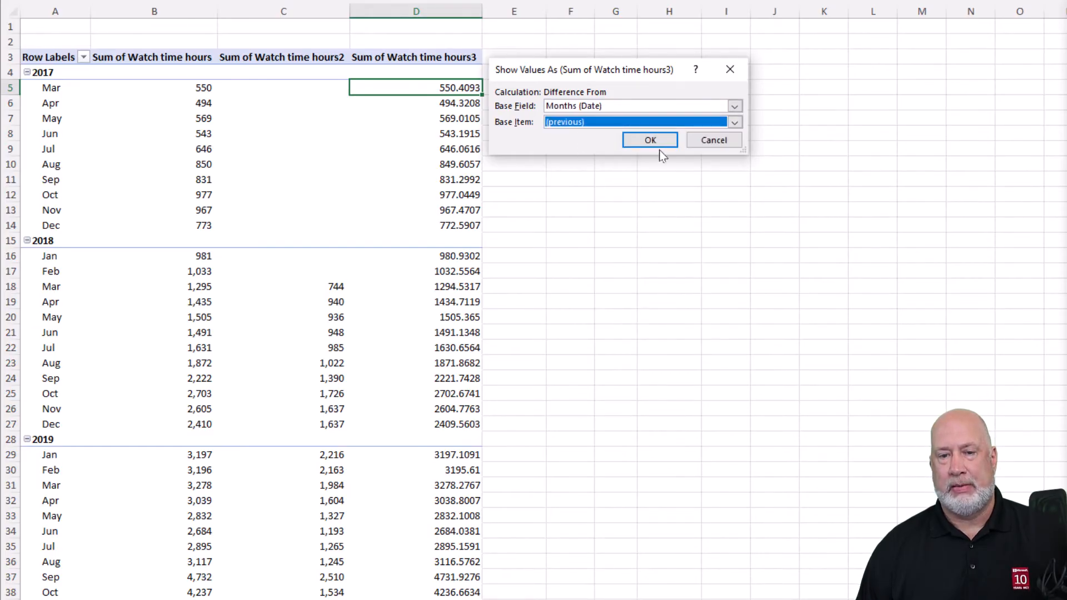
{"action": "left_click", "coordinate": [650, 140]}
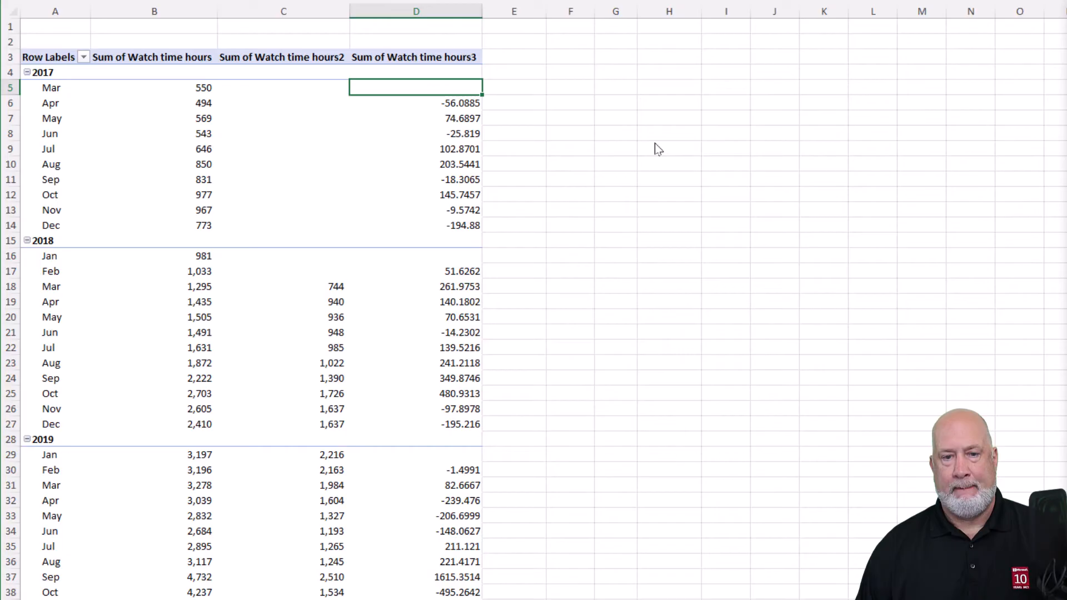
{"action": "left_click", "coordinate": [416, 102]}
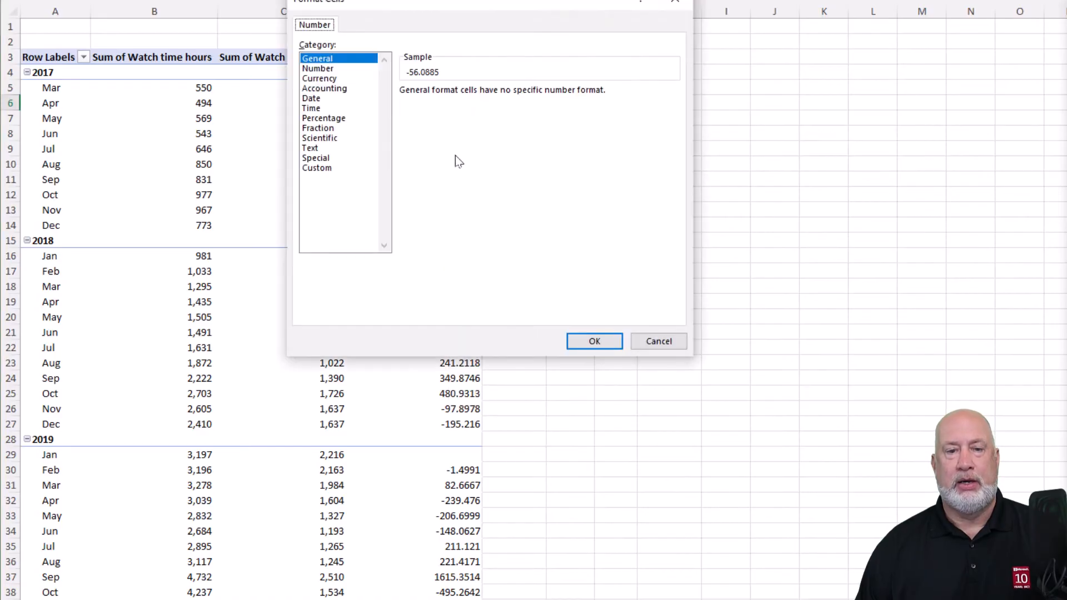
- Format the difference column as Number, 0 decimals, 1000 separator, red (1,234) negatives
{"action": "left_click", "coordinate": [318, 68]}
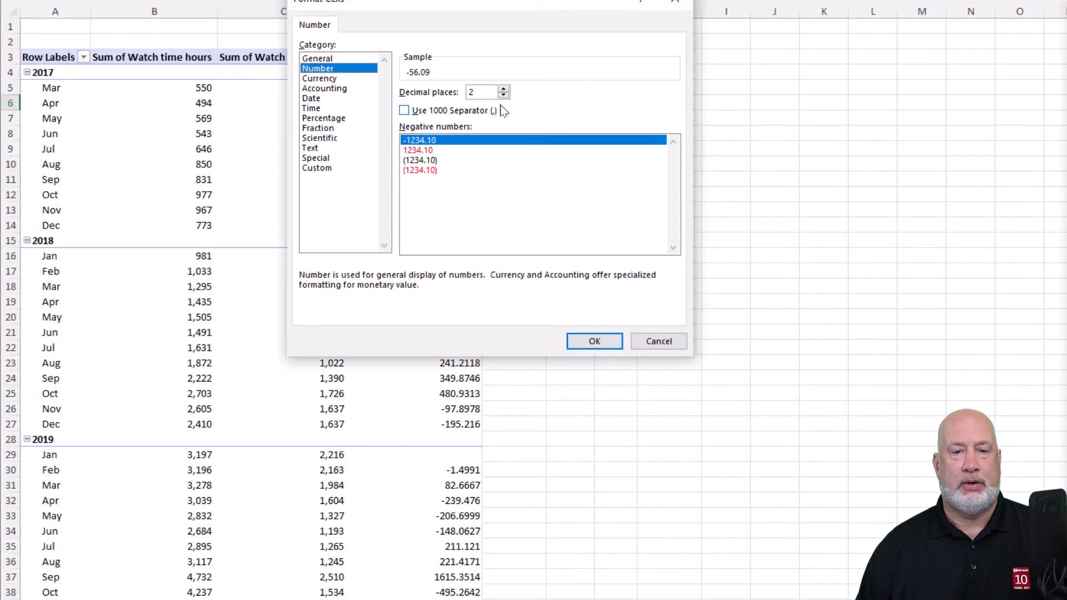
{"action": "left_click", "coordinate": [405, 110]}
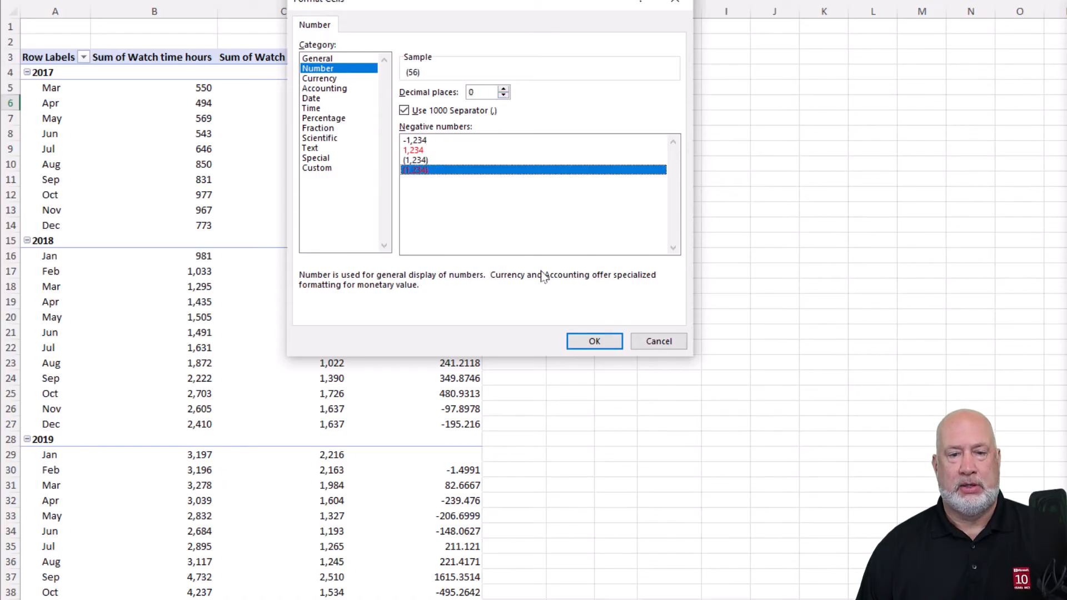
{"action": "left_click", "coordinate": [594, 341]}
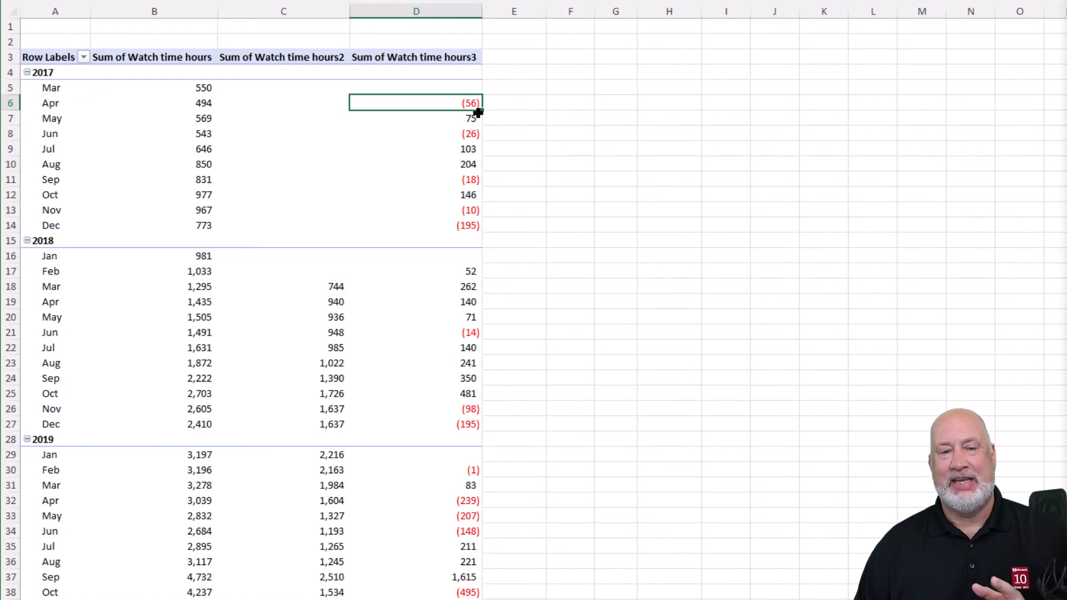
{"action": "mouse_move", "coordinate": [449, 107]}
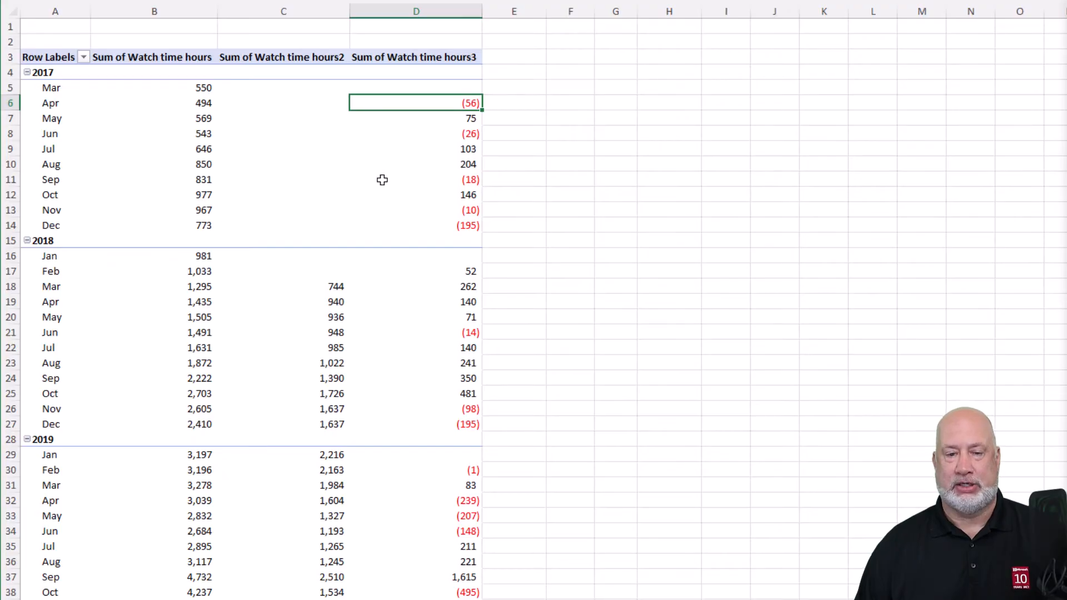
{"action": "scroll", "scroll_direction": "down", "scroll_amount": 3}
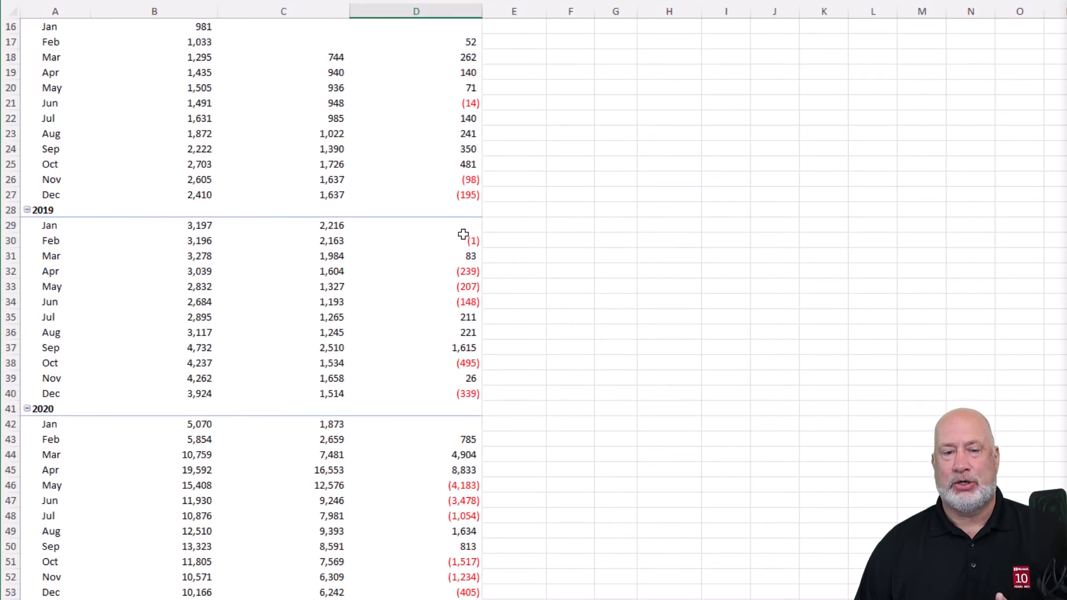
{"action": "left_click", "coordinate": [416, 226]}
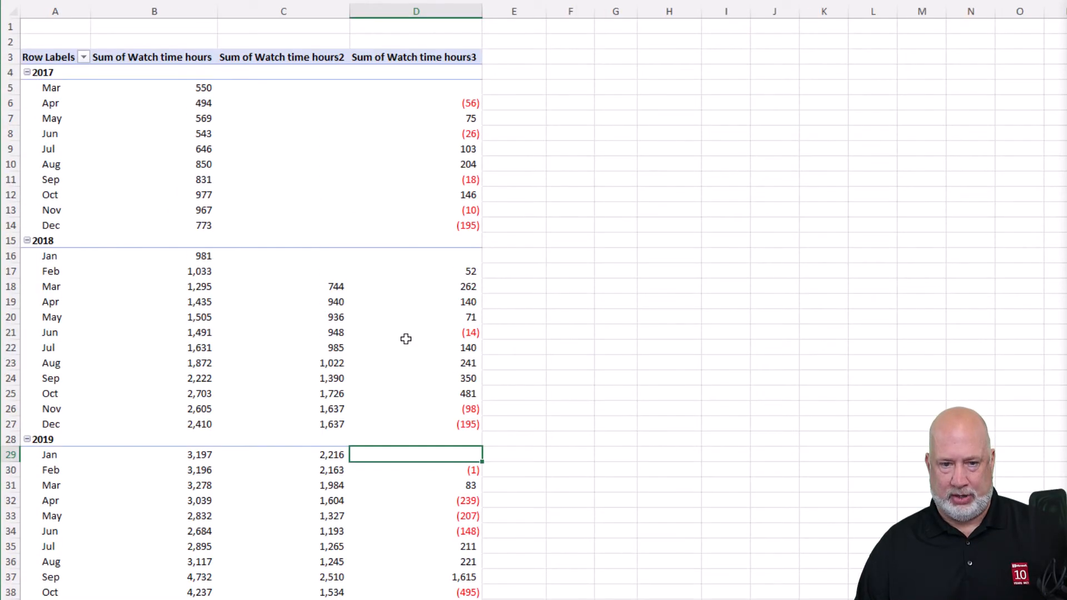
{"action": "mouse_move", "coordinate": [459, 129]}
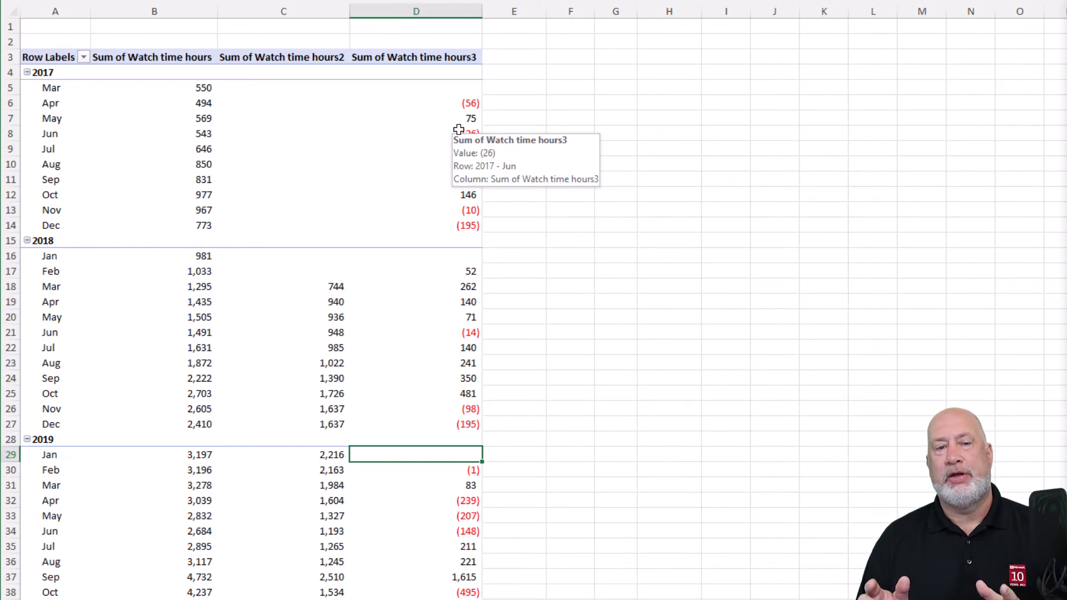
{"action": "mouse_move", "coordinate": [283, 57]}
{"action": "type", "text": "Year-over-year"}
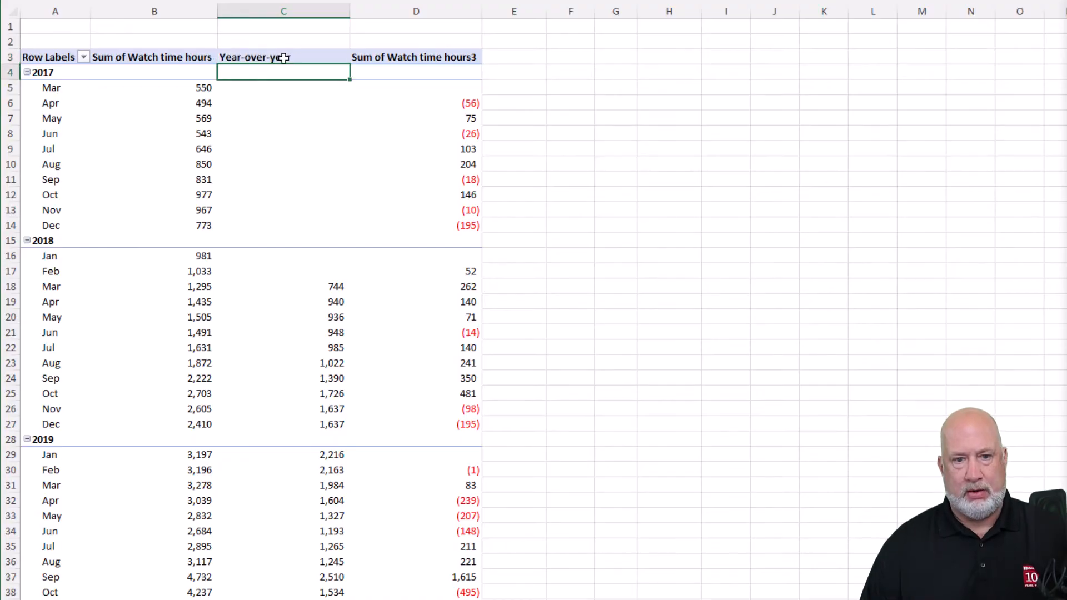
- Rename the Sum of Watch time hours3 header to Year-over-year
{"action": "left_click", "coordinate": [416, 57]}
{"action": "type", "text": "Period"}
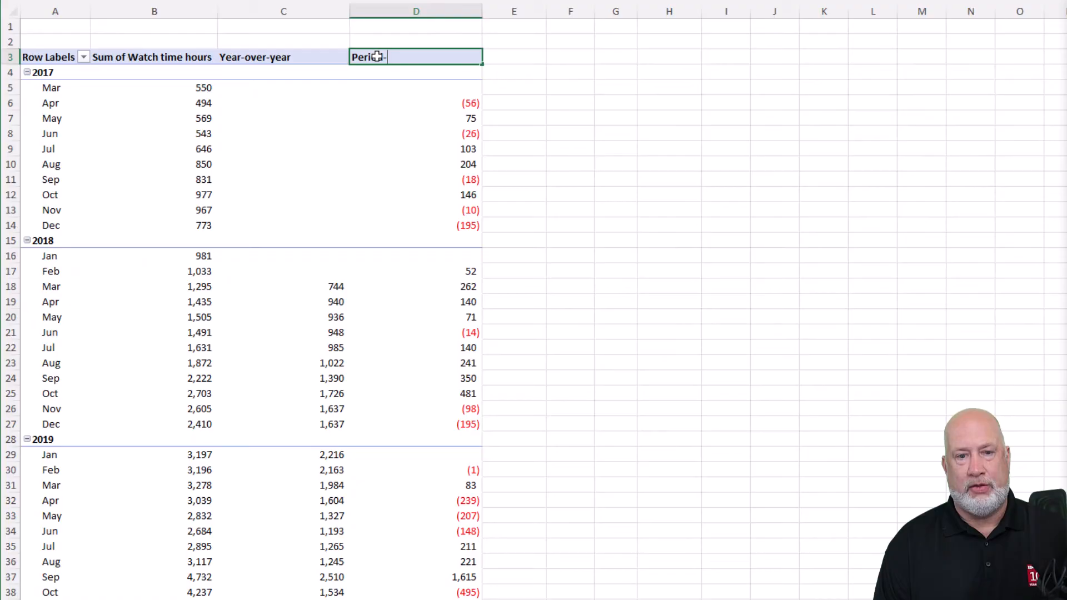
{"action": "type", "text": "-o"}
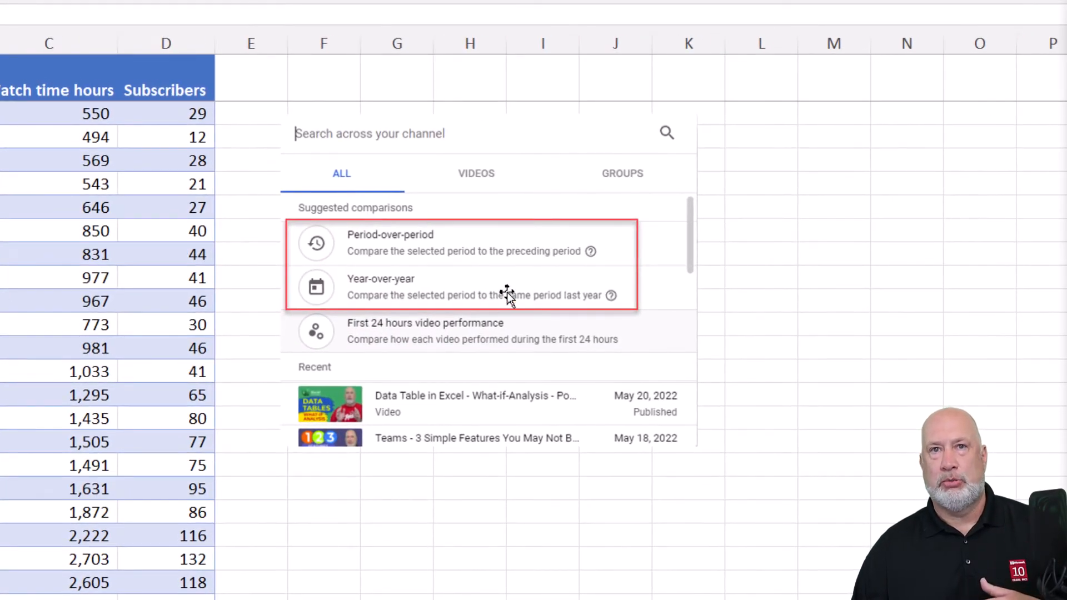
{"action": "mouse_move", "coordinate": [477, 275]}
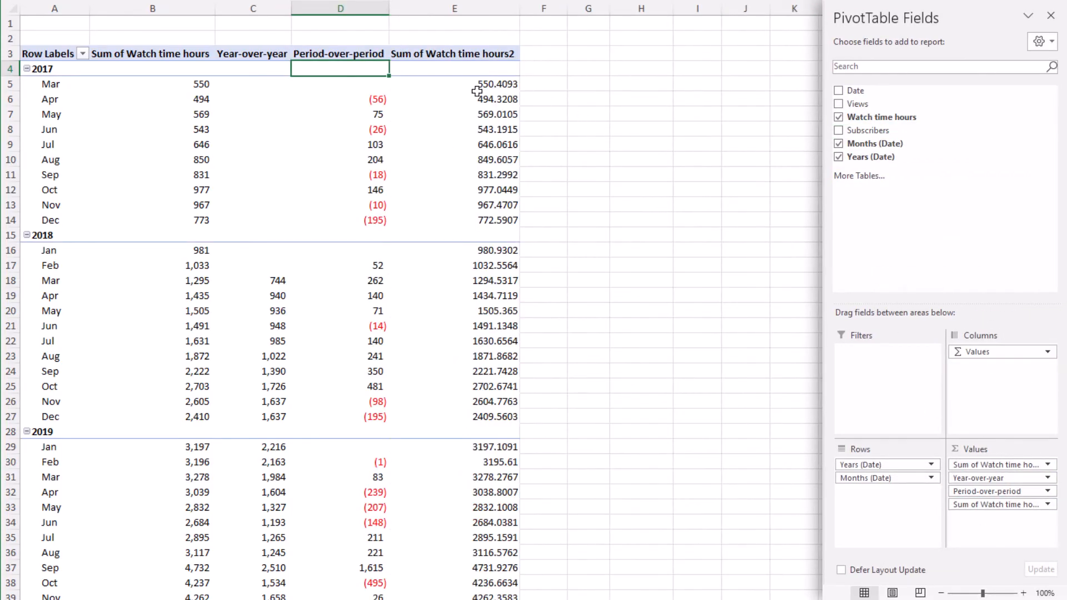
- Show the newest watch-time values as % Difference From Years (Date), base item (previous)
{"action": "right_click", "coordinate": [476, 92]}
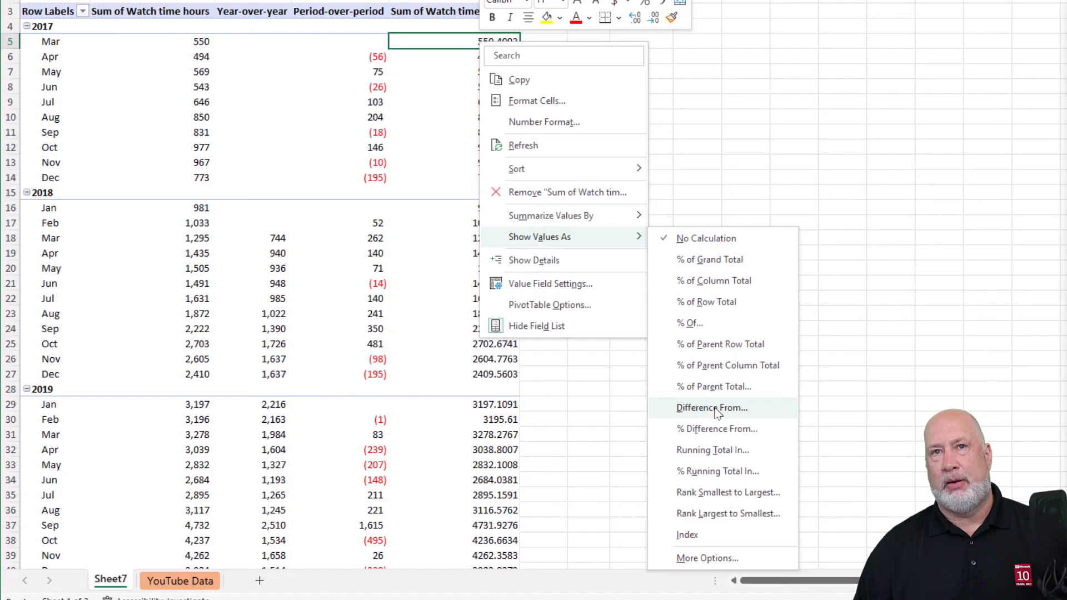
{"action": "mouse_move", "coordinate": [717, 430]}
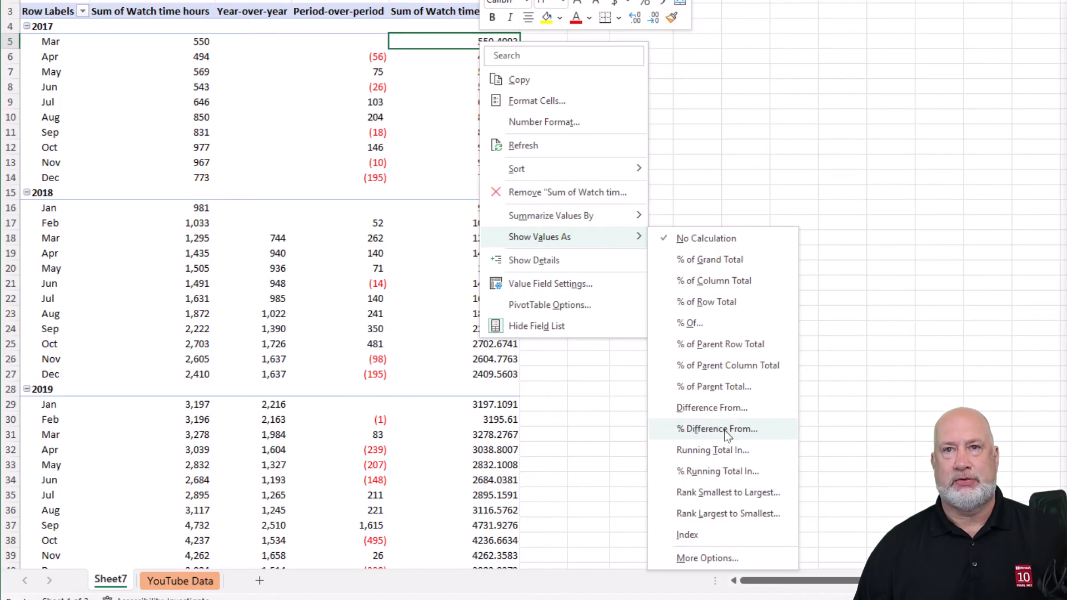
{"action": "left_click", "coordinate": [717, 429]}
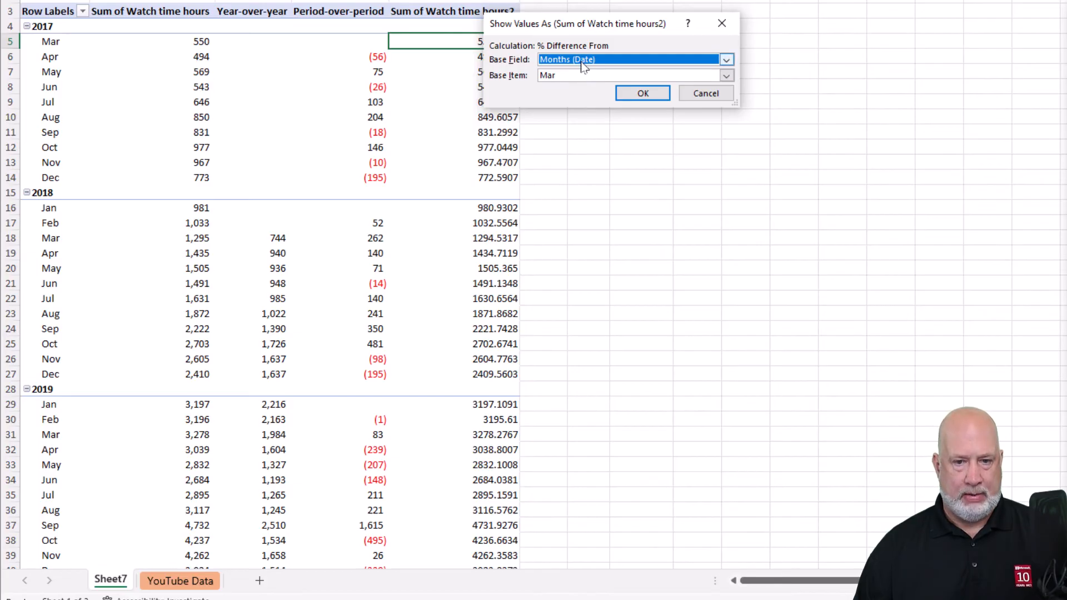
{"action": "left_click", "coordinate": [726, 59]}
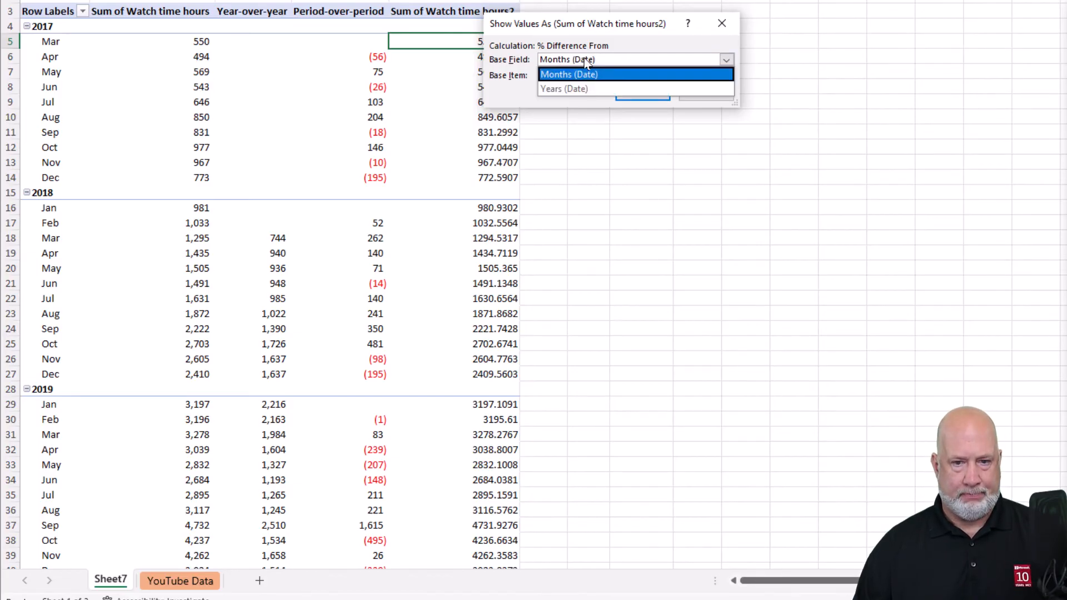
{"action": "left_click", "coordinate": [564, 89]}
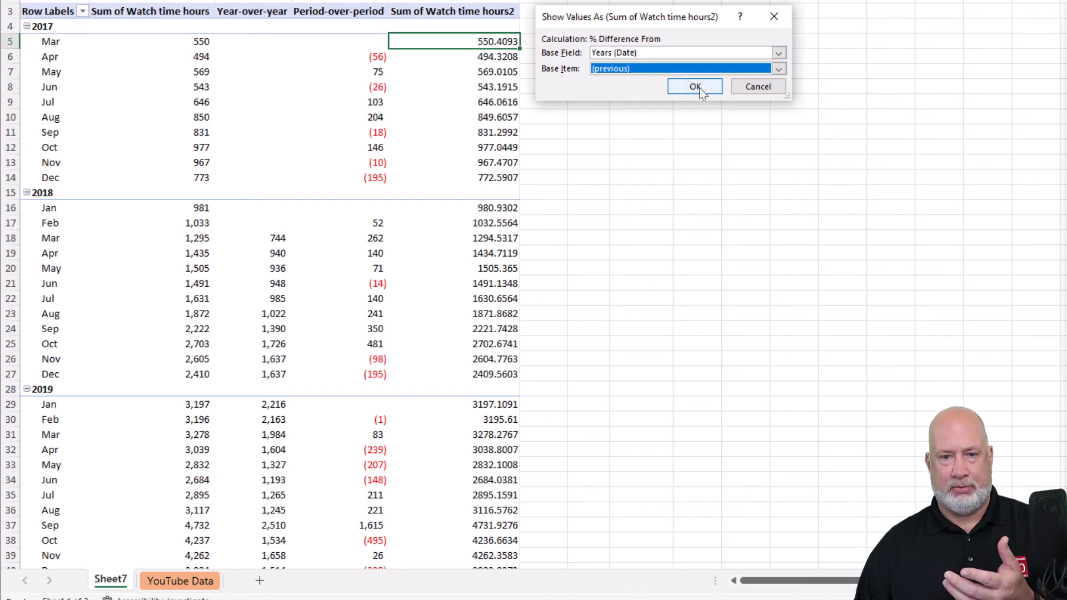
{"action": "left_click", "coordinate": [693, 87]}
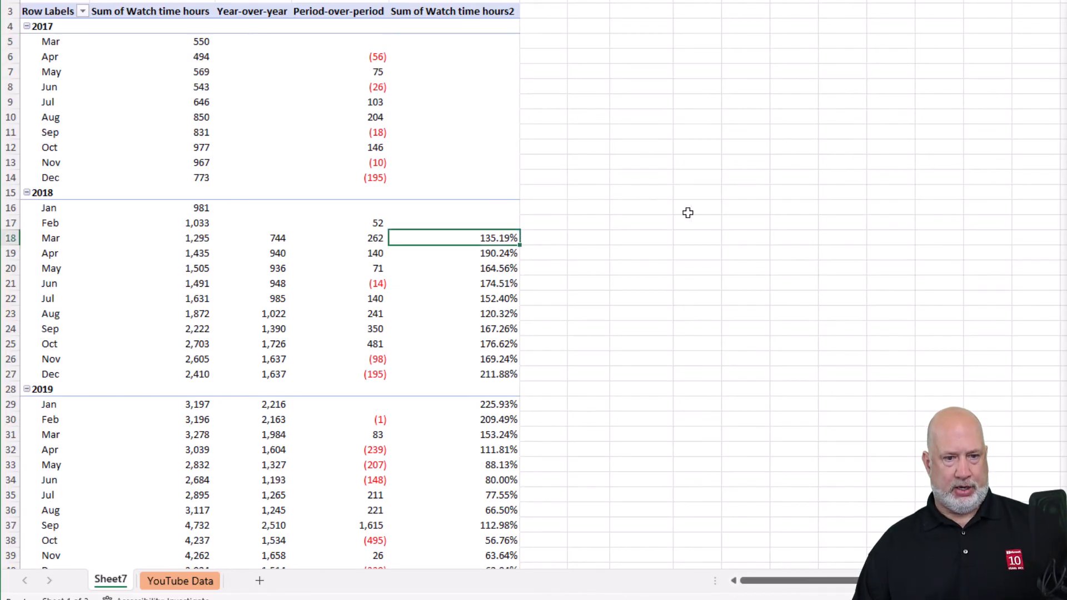
{"action": "mouse_move", "coordinate": [491, 257]}
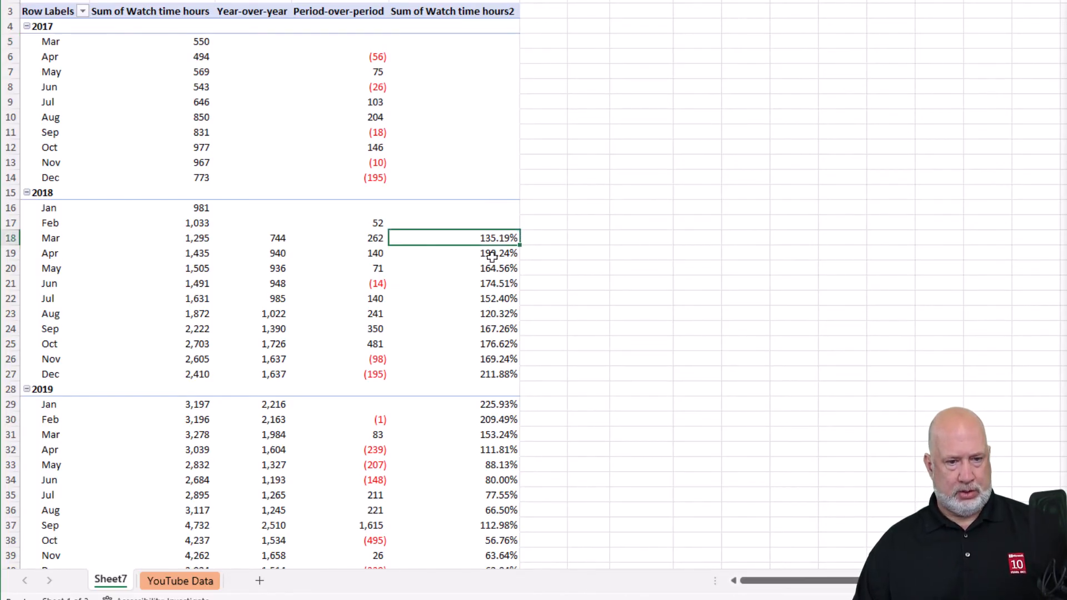
{"action": "mouse_move", "coordinate": [278, 238]}
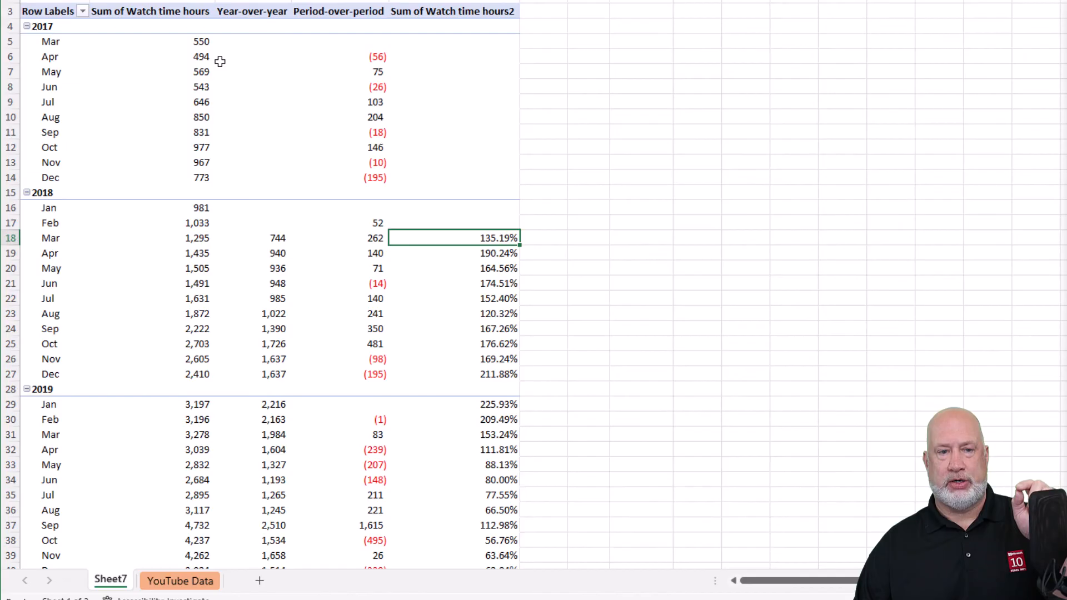
{"action": "mouse_move", "coordinate": [437, 238]}
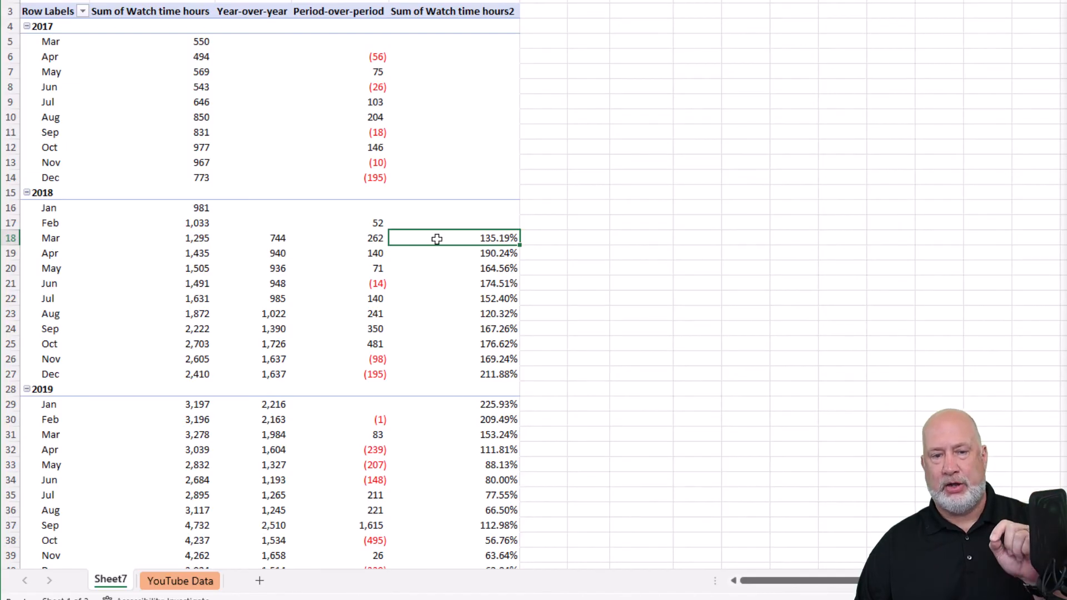
{"action": "mouse_move", "coordinate": [437, 238]}
{"action": "type", "text": "+"}
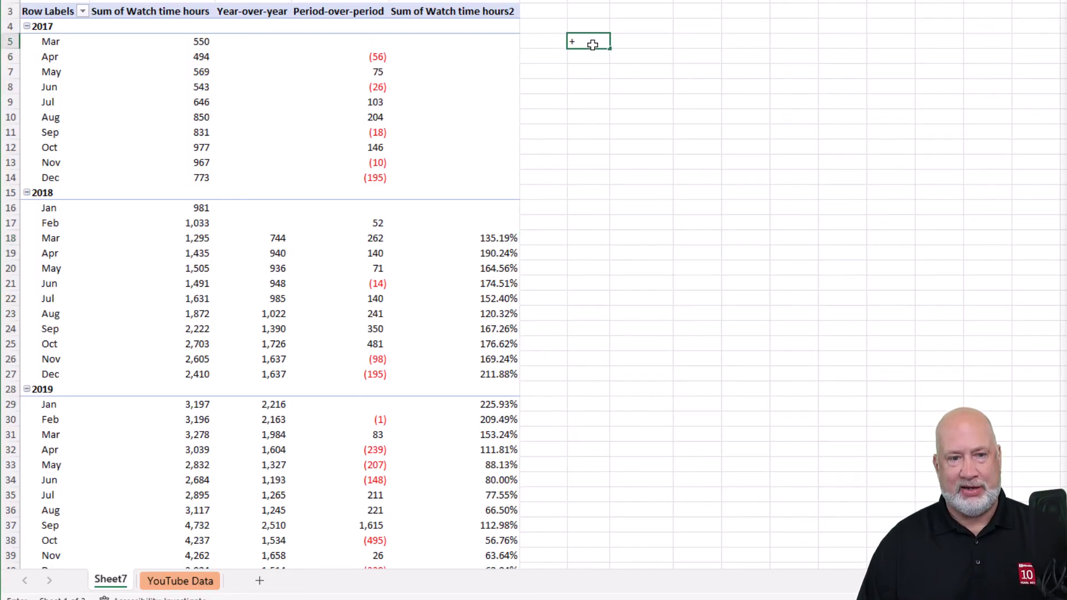
{"action": "type", "text": "550"}
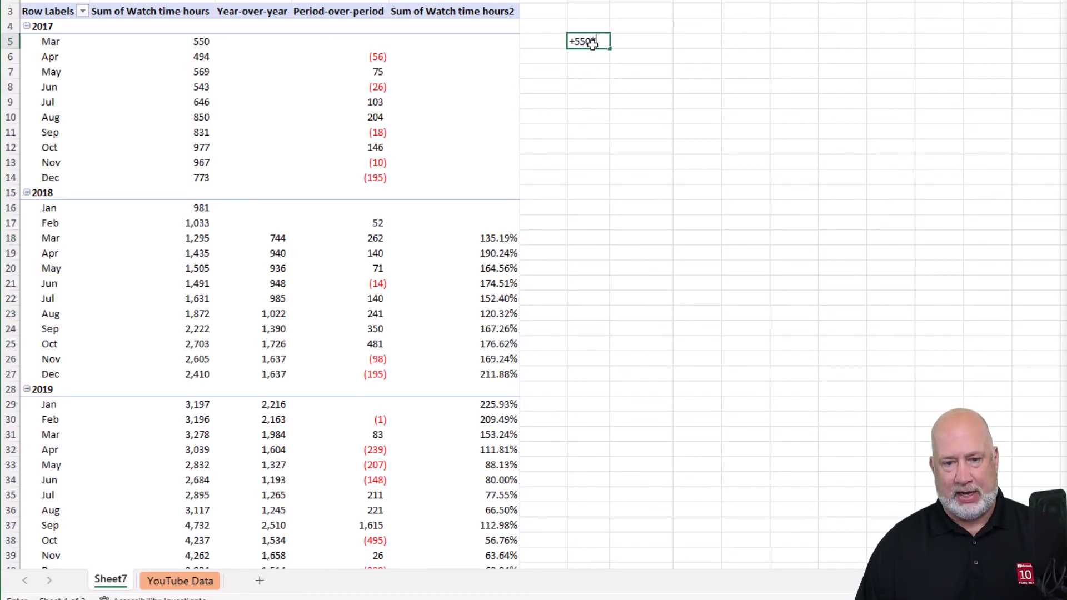
{"action": "type", "text": "*1.3"}
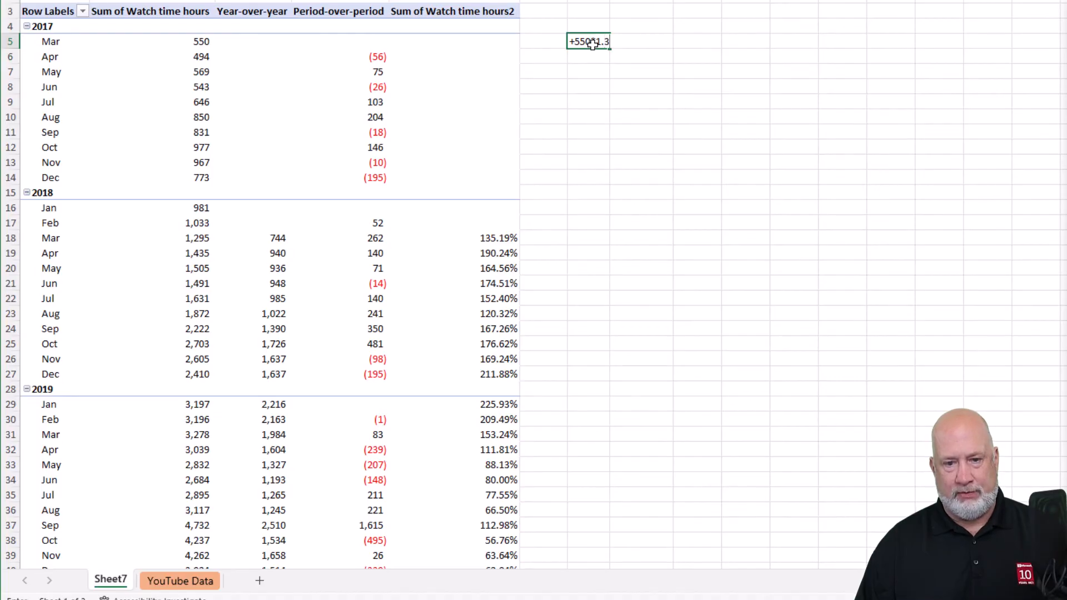
{"action": "type", "text": "5"}
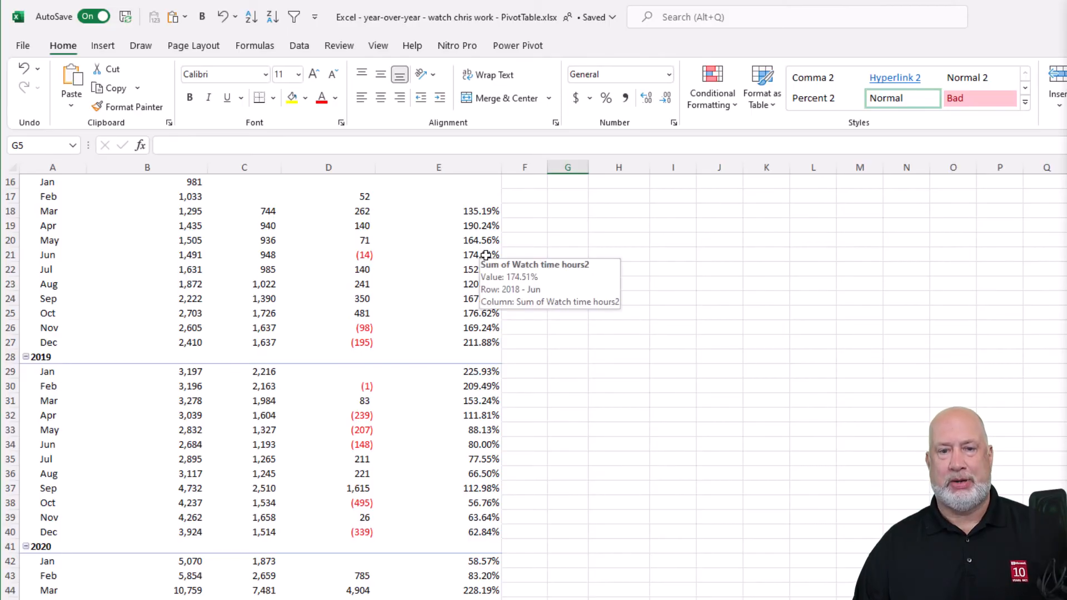
- Give the percentage column the custom format 0.00%;(0.00%) via Format Cells
{"action": "right_click", "coordinate": [438, 210]}
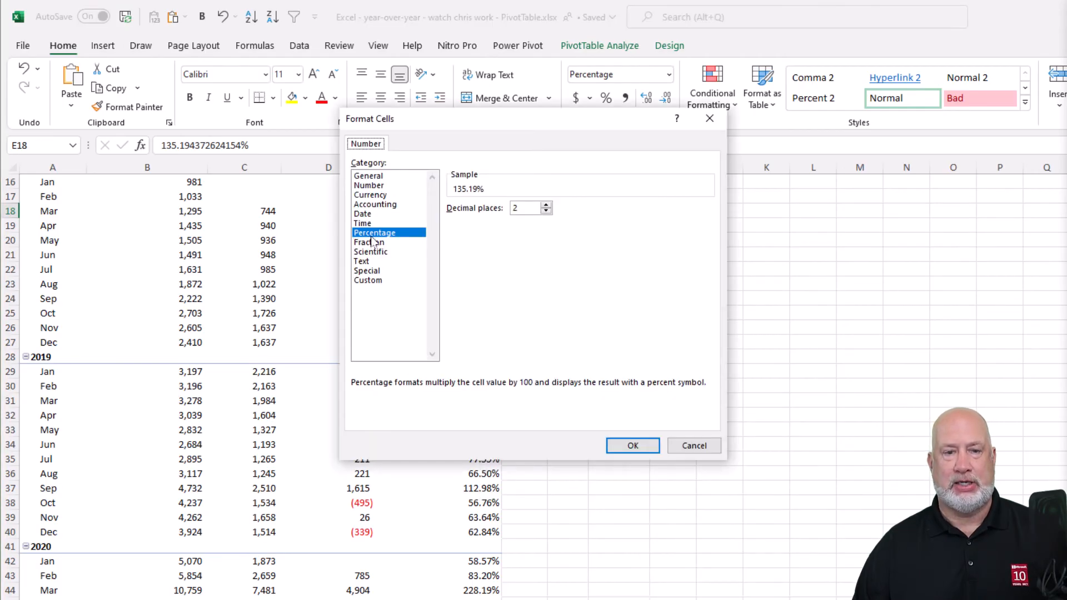
{"action": "left_click", "coordinate": [526, 208]}
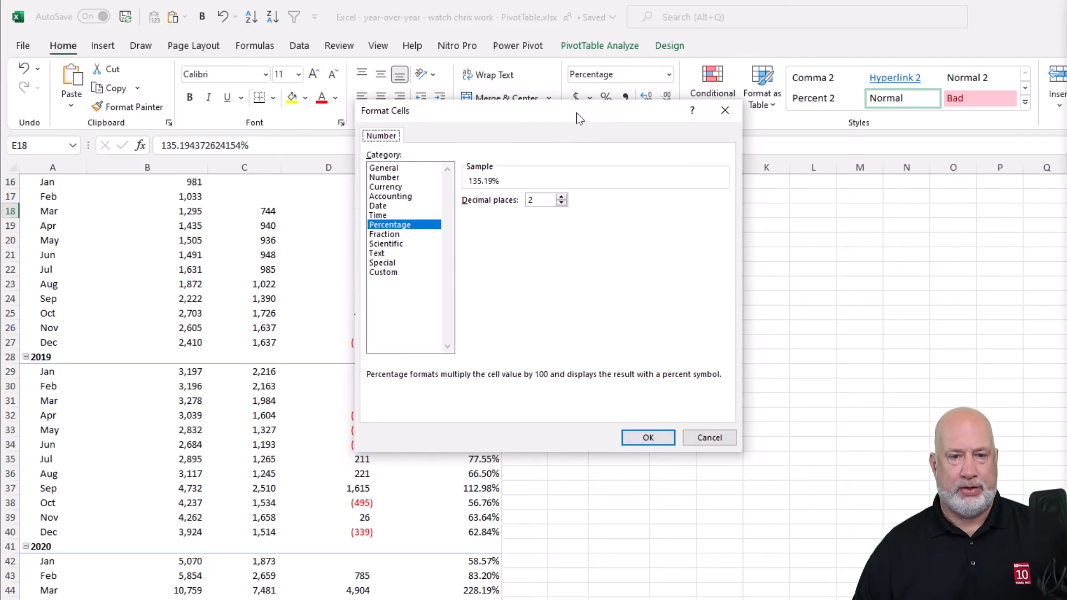
{"action": "left_click", "coordinate": [383, 272]}
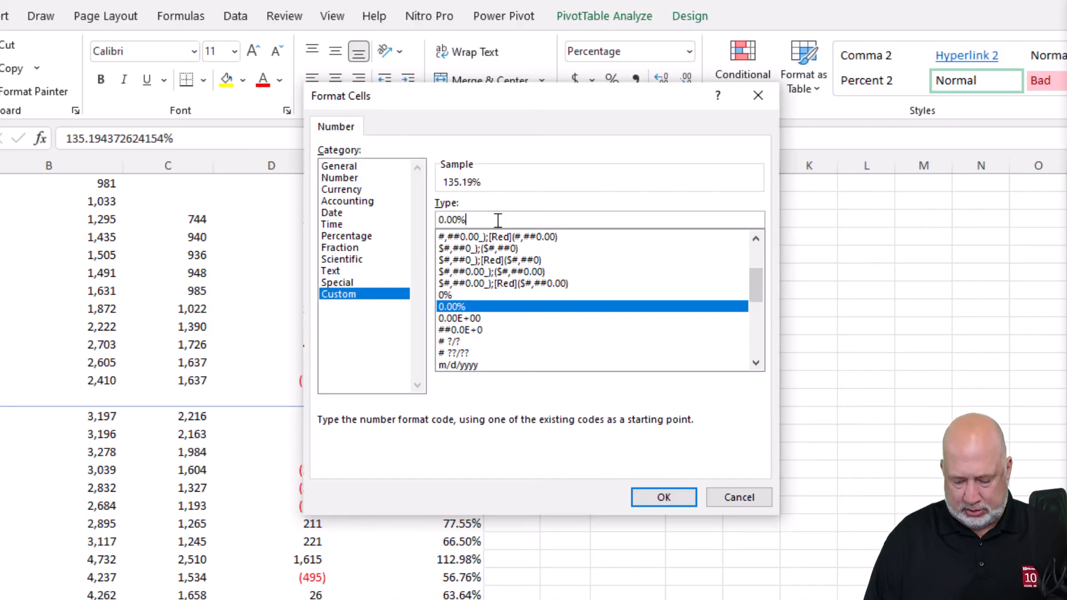
{"action": "type", "text": ";(0.00"}
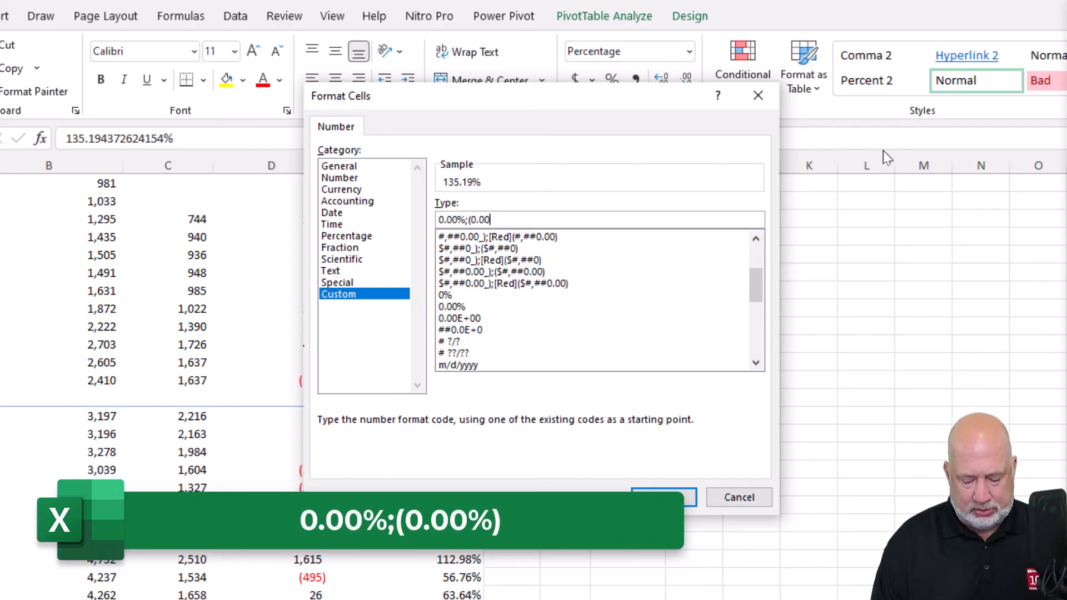
{"action": "type", "text": "%)"}
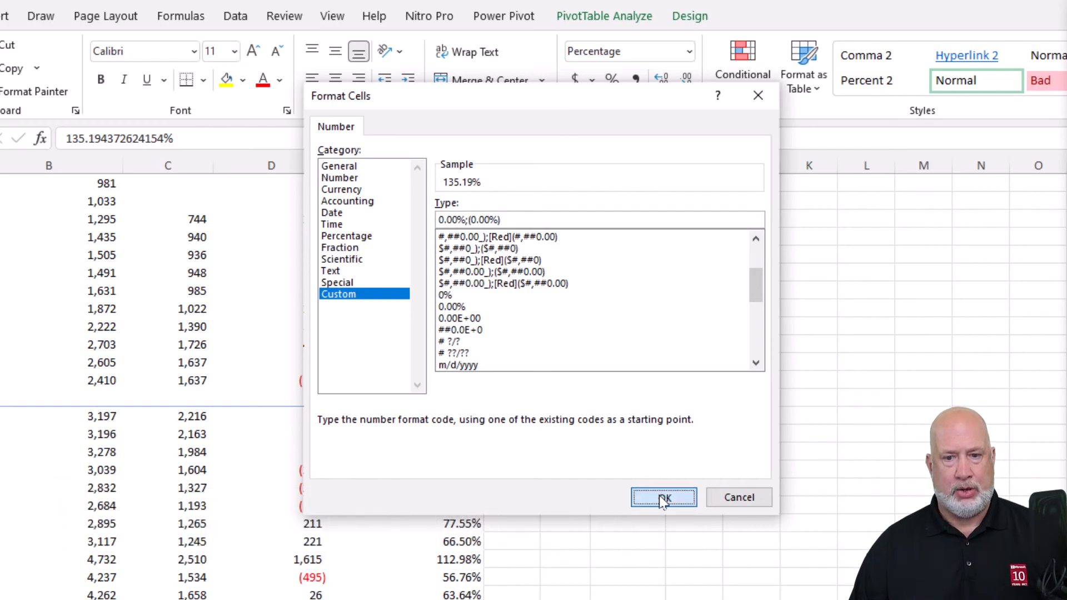
{"action": "left_click", "coordinate": [663, 497]}
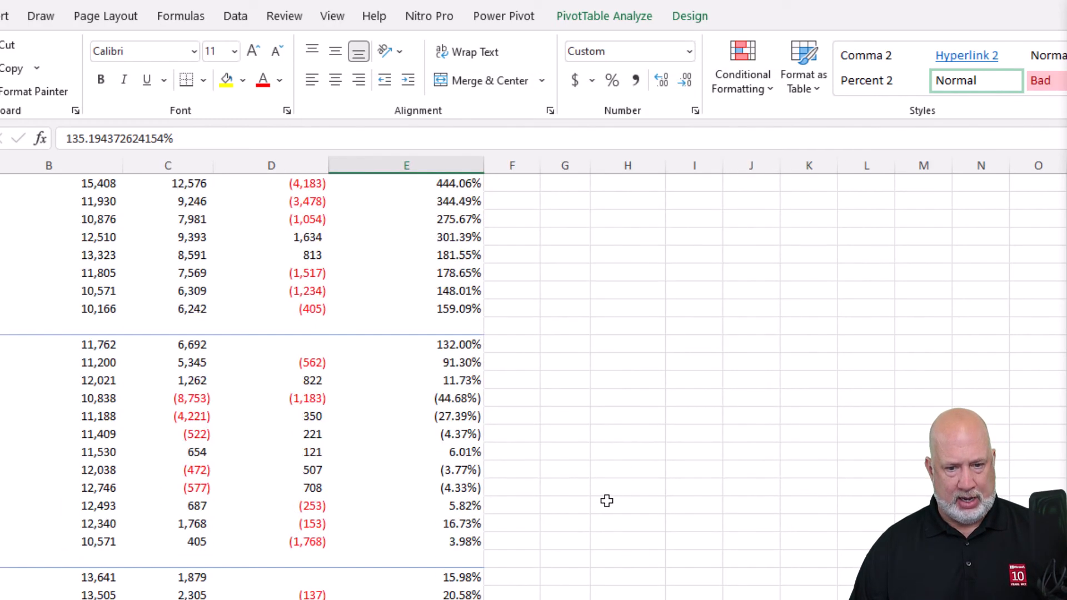
- Add [Red] to the negative section so negatives show as red (0.00%)
{"action": "left_click", "coordinate": [407, 398]}
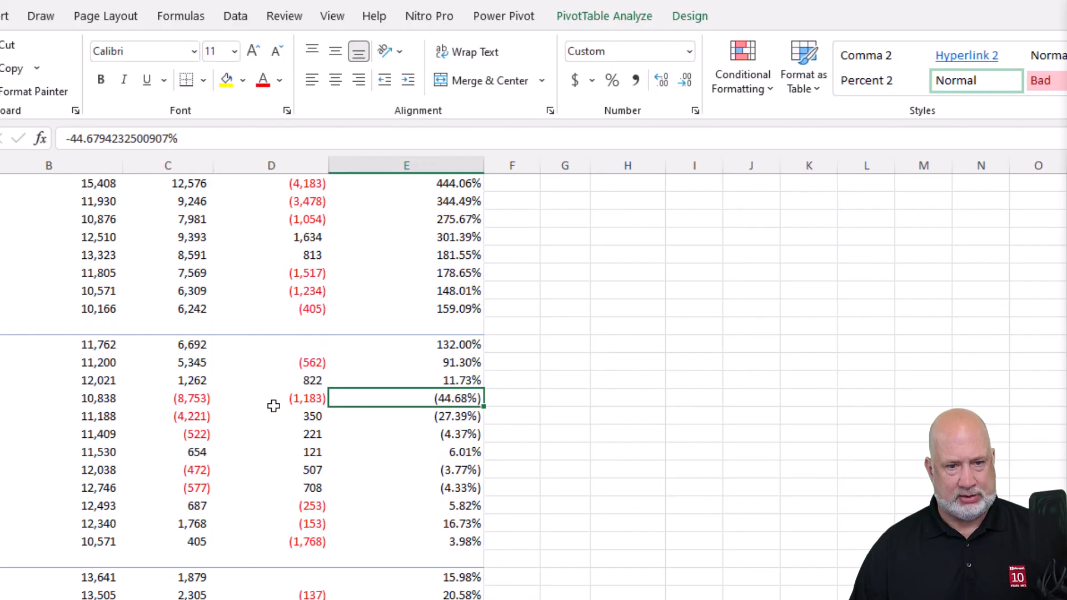
{"action": "left_click", "coordinate": [191, 398]}
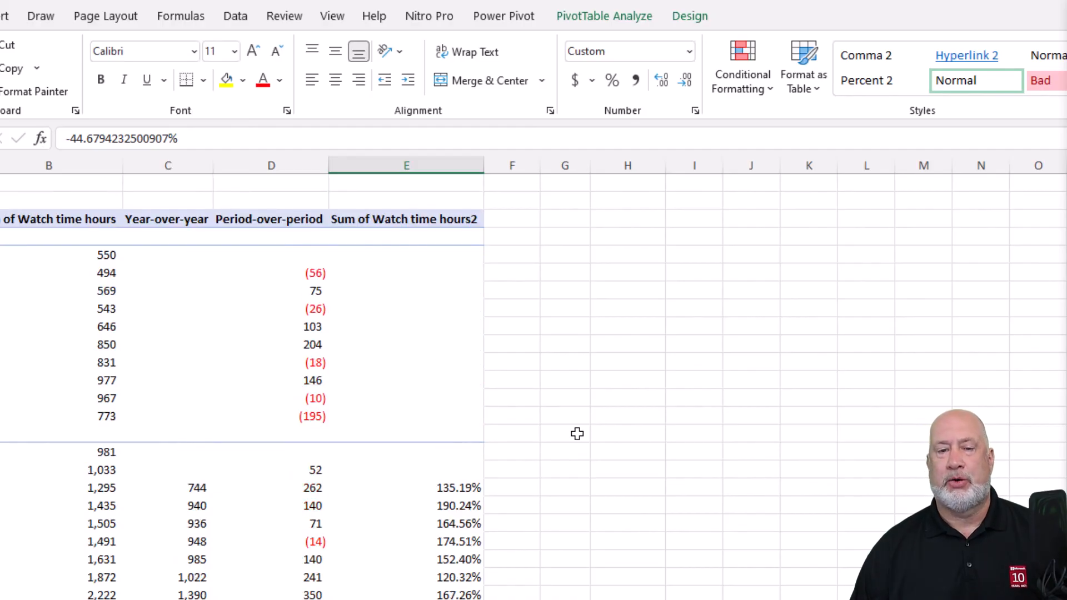
{"action": "scroll", "scroll_direction": "down", "scroll_amount": 3}
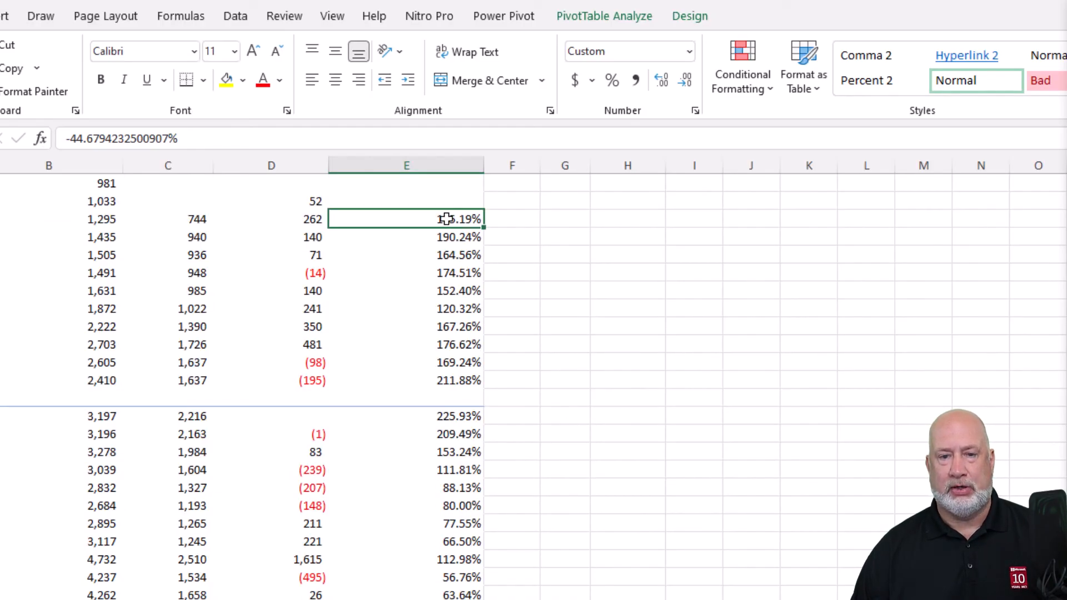
{"action": "right_click", "coordinate": [407, 219]}
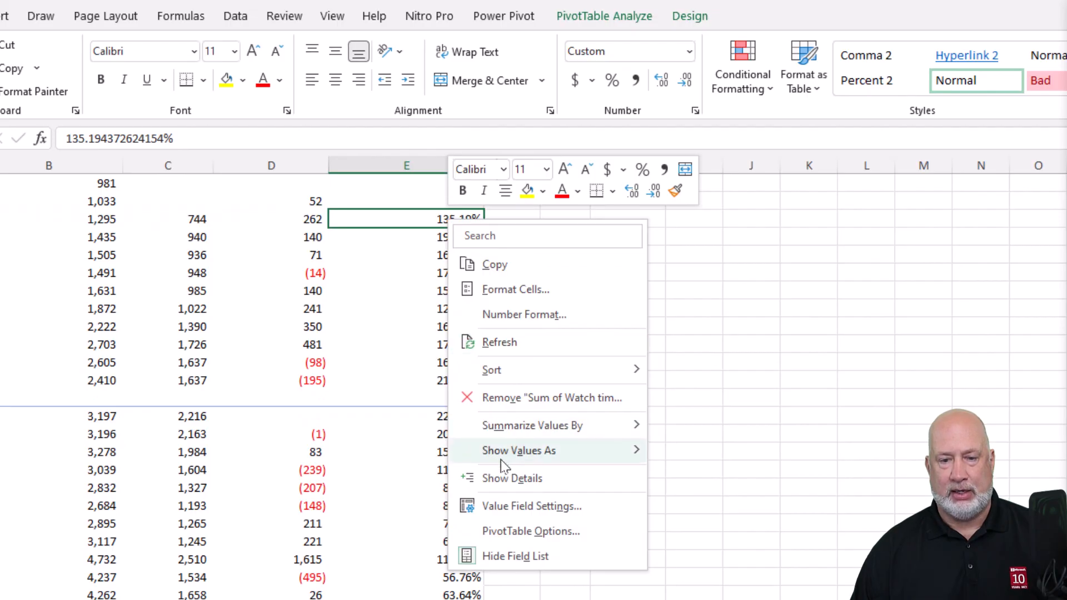
{"action": "left_click", "coordinate": [515, 289]}
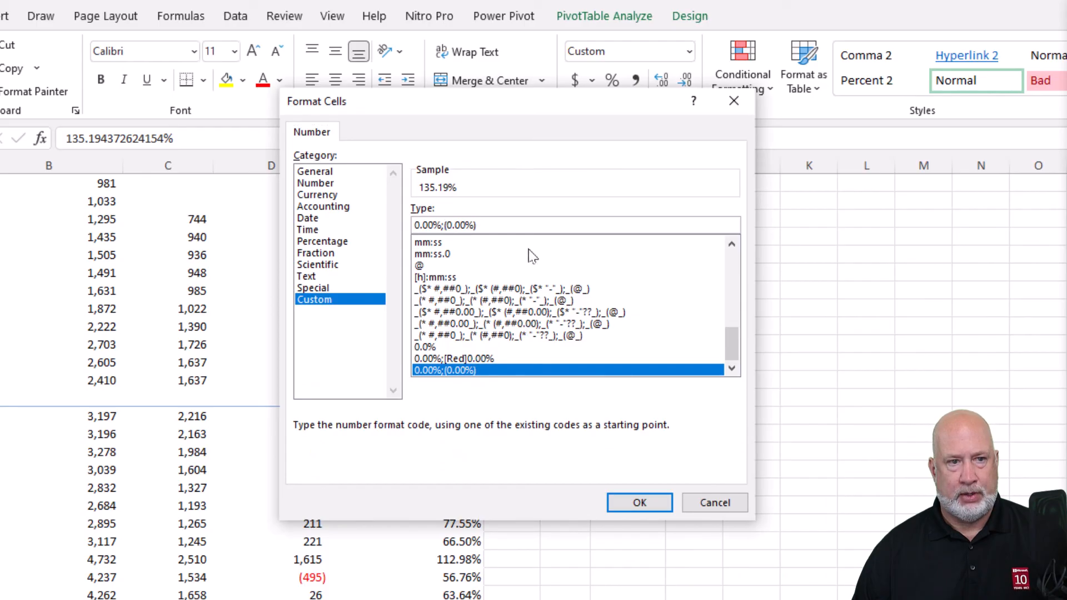
{"action": "left_click", "coordinate": [449, 226]}
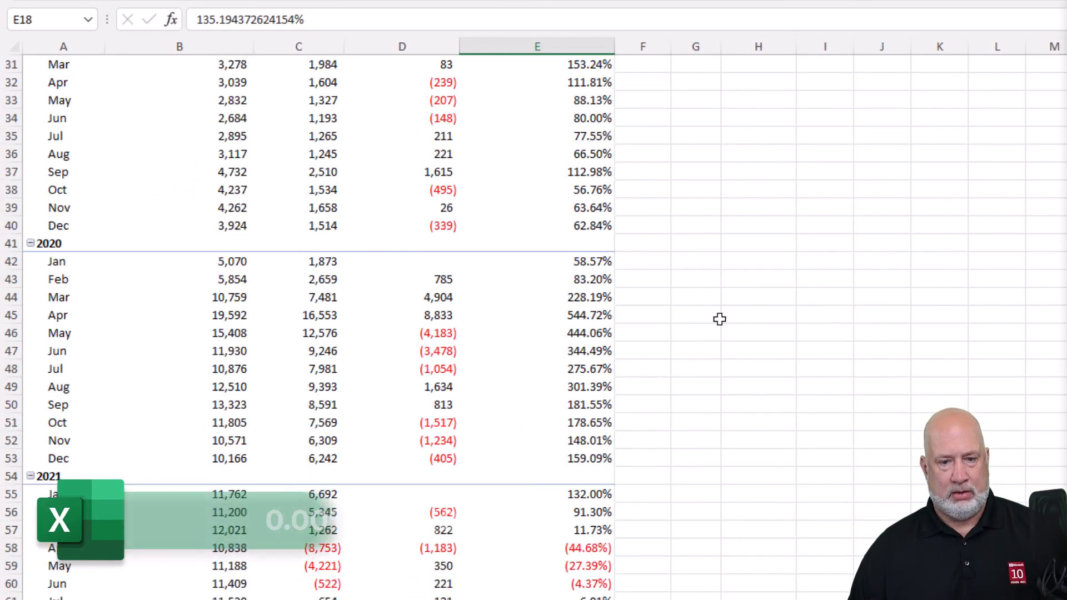
{"action": "left_click", "coordinate": [537, 279]}
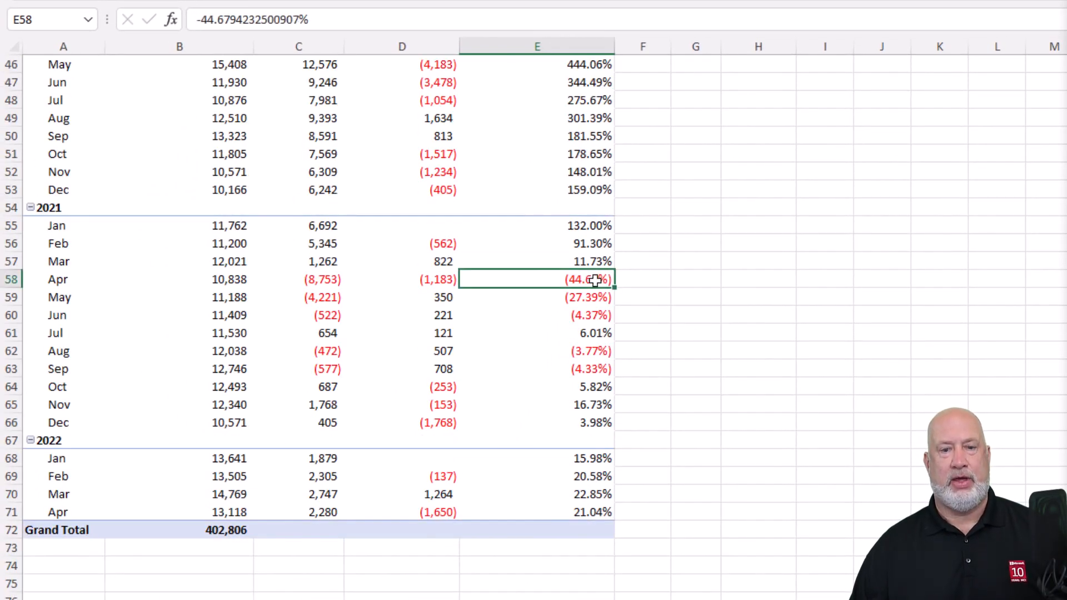
{"action": "mouse_move", "coordinate": [760, 293]}
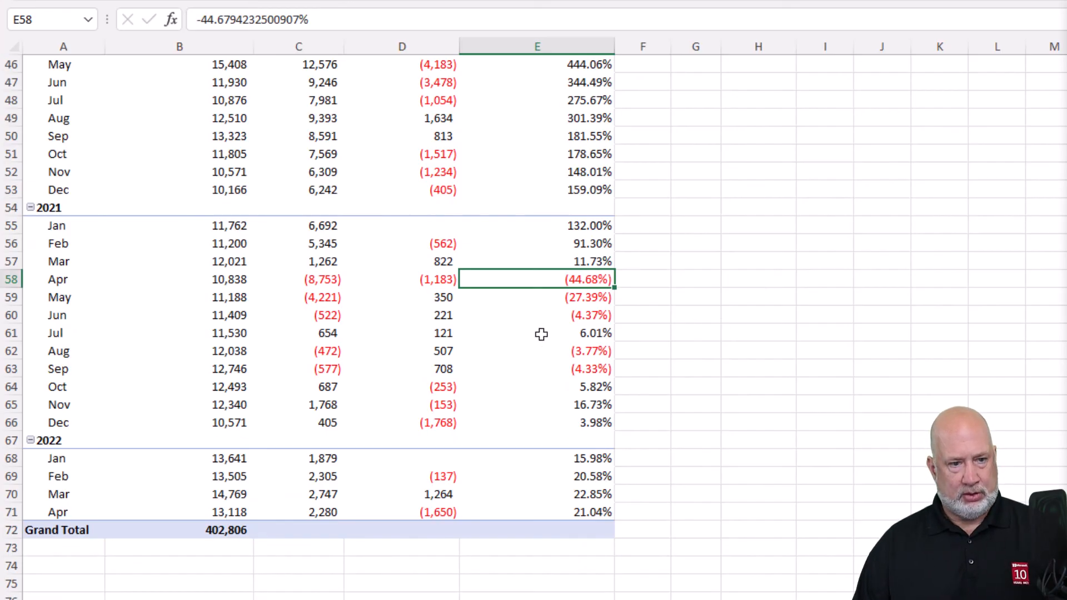
{"action": "mouse_move", "coordinate": [542, 280]}
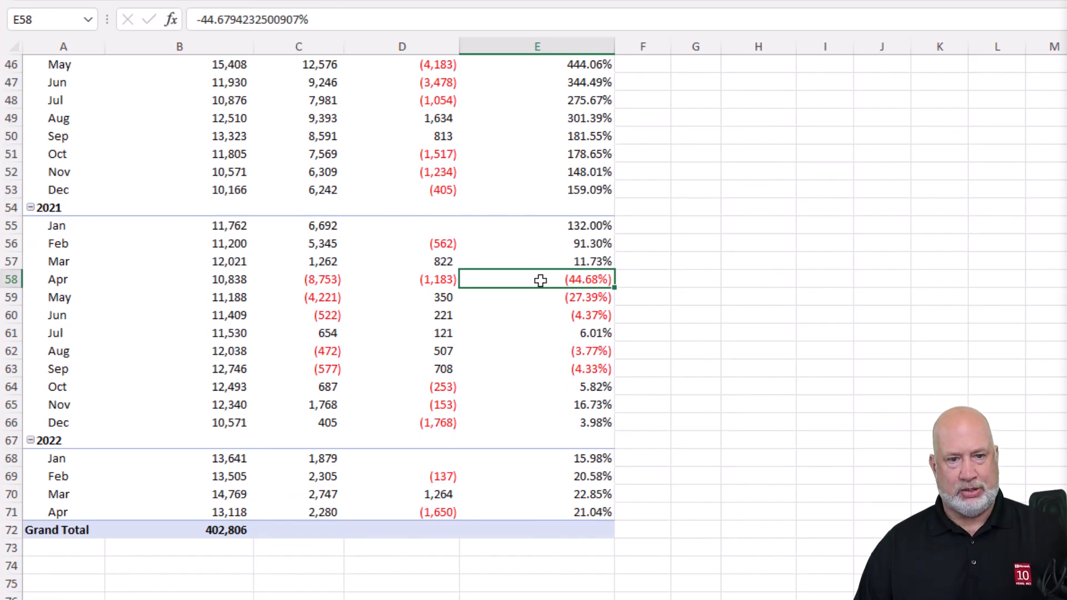
{"action": "mouse_move", "coordinate": [527, 281]}
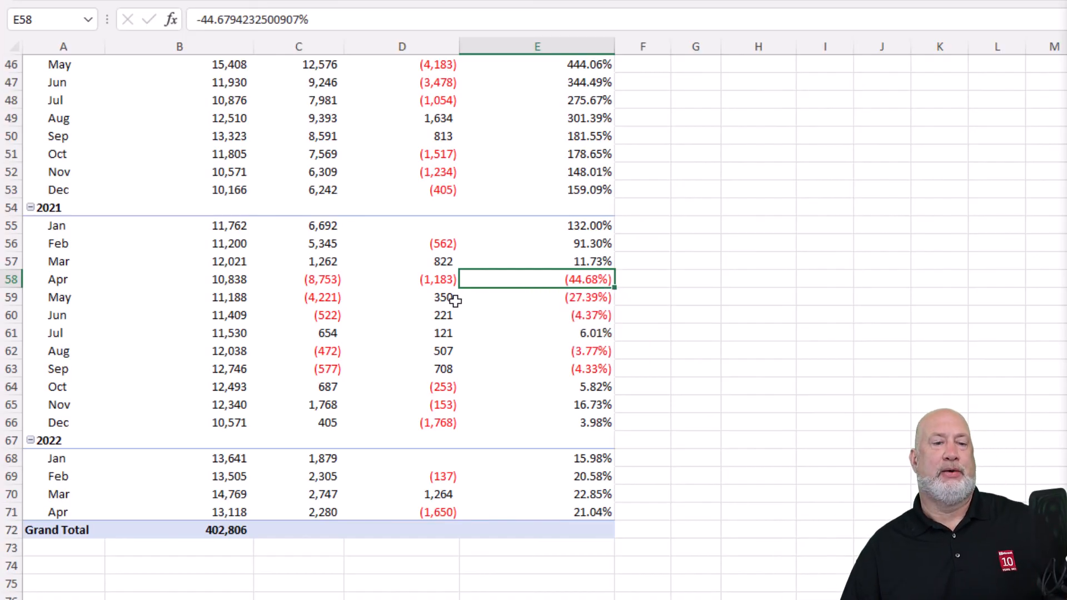
{"action": "left_click", "coordinate": [180, 279]}
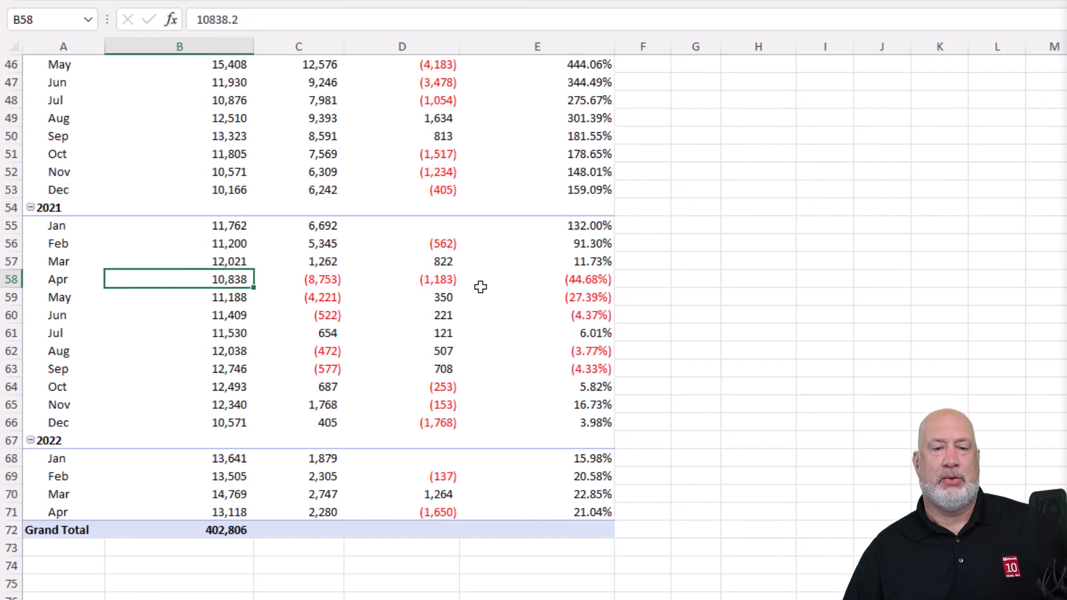